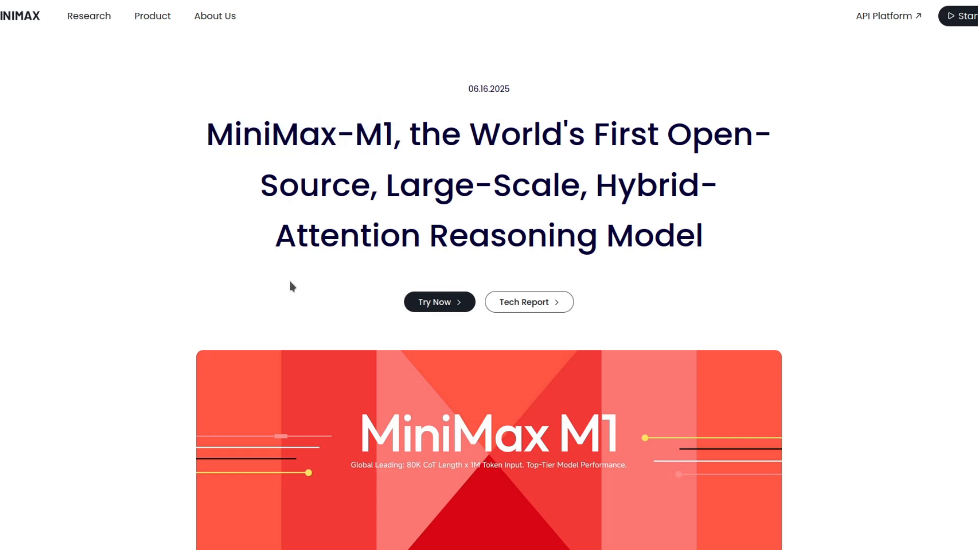
Send the prompt asking for a self-contained HTML penguin Dot to Dot puzzle game.
scroll(down, 3)
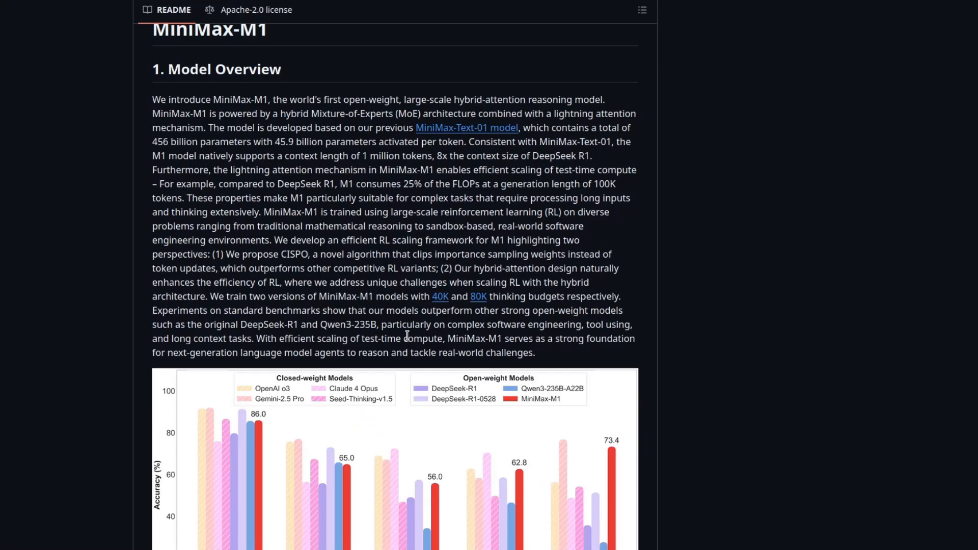
mouse_move(374, 237)
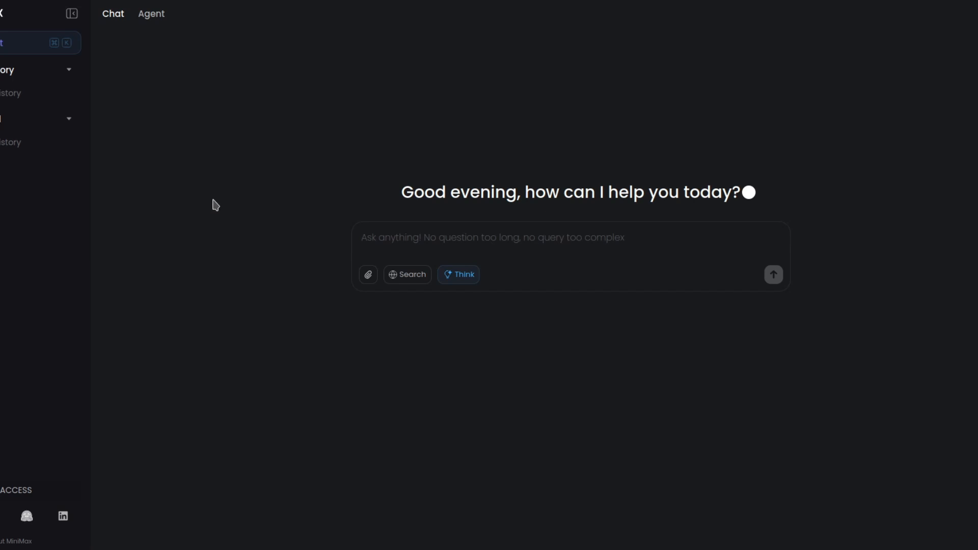
mouse_move(114, 61)
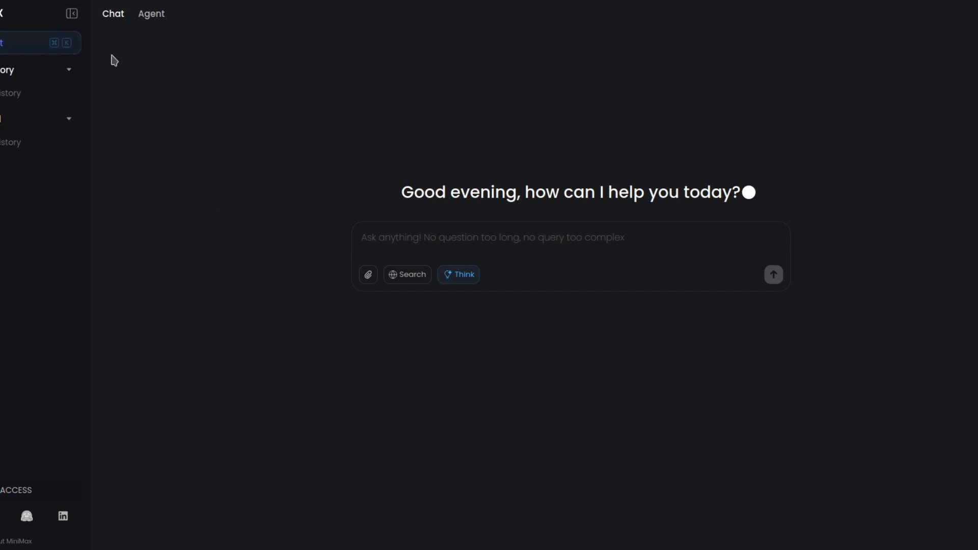
mouse_move(237, 301)
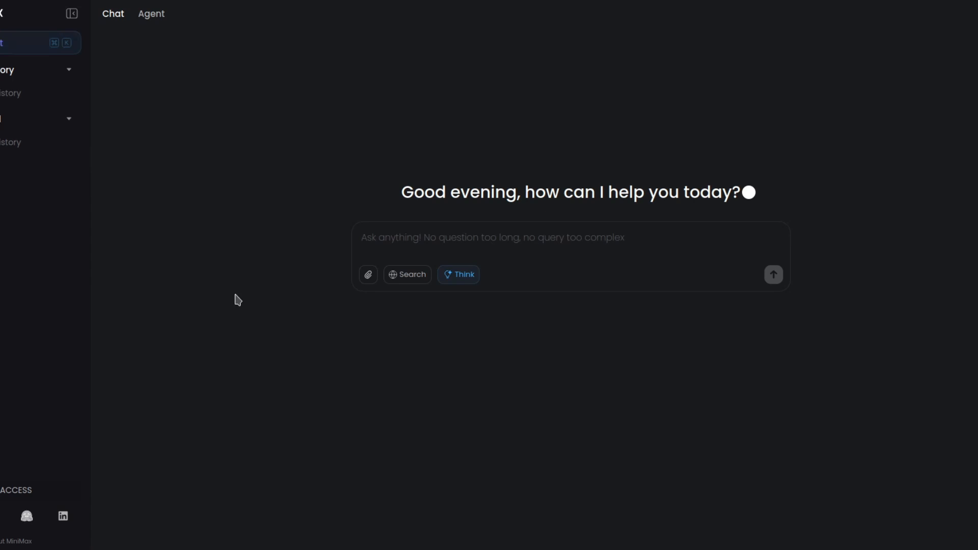
mouse_move(217, 325)
text(Create a Dot to Dot puzzle game of a penguin in a self-contained html file.)
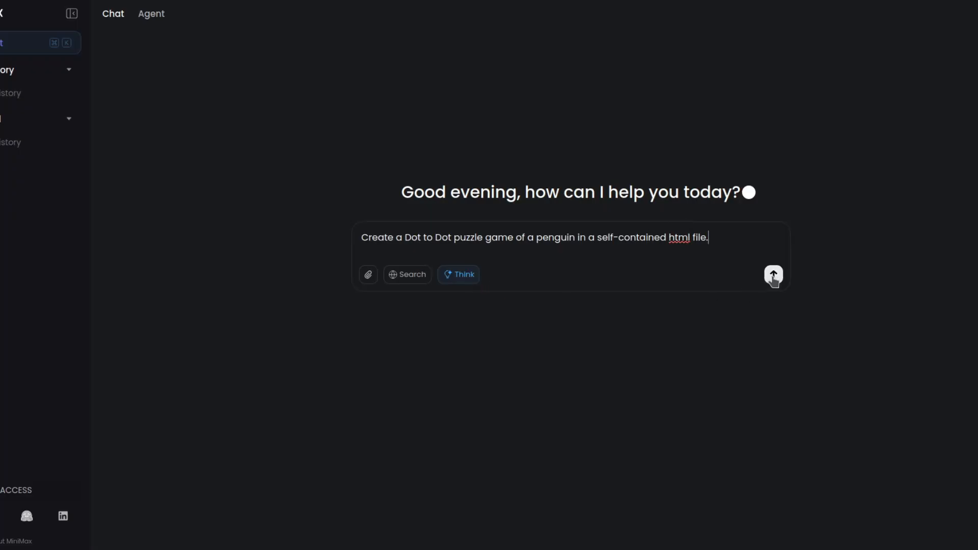
click(773, 274)
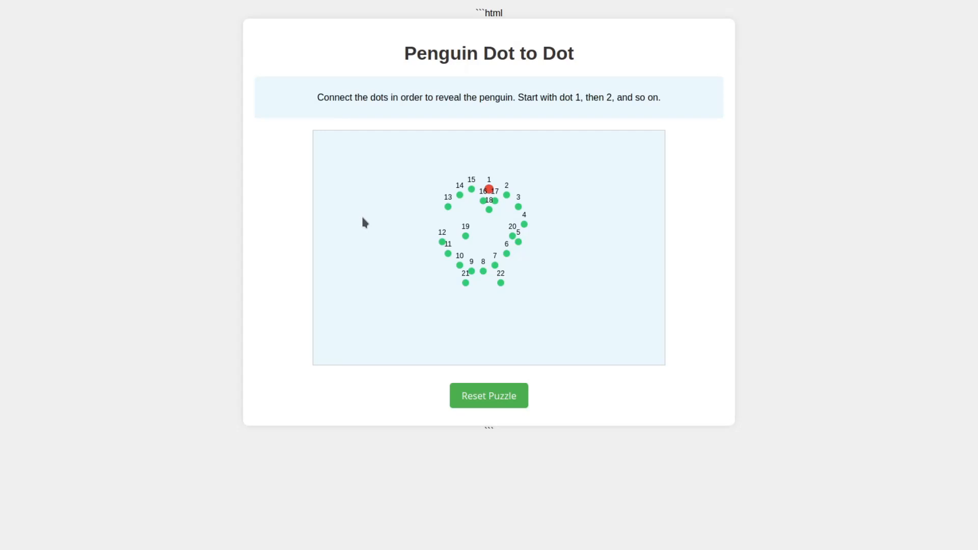
Try connecting the penguin puzzle's numbered dots, then enter a score of 0.
double_click(494, 13)
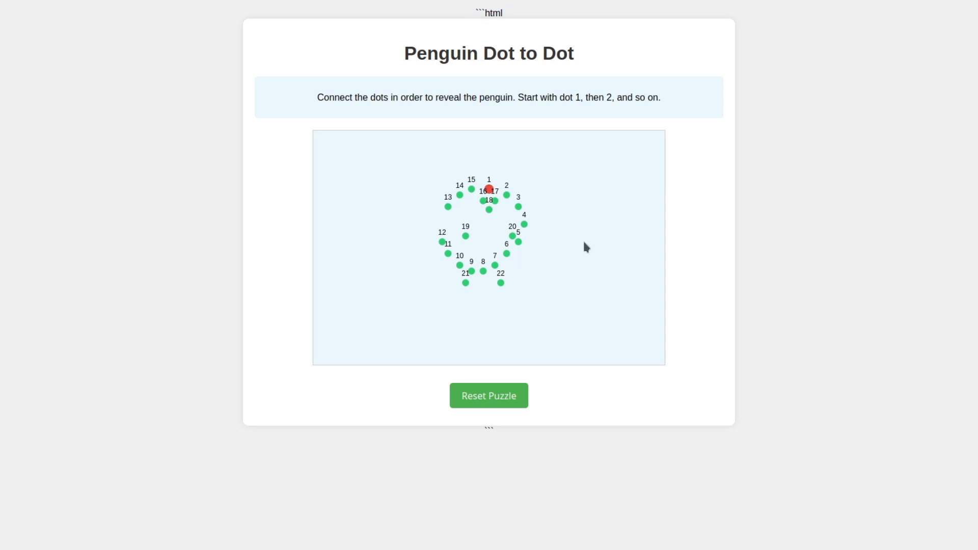
text(0)
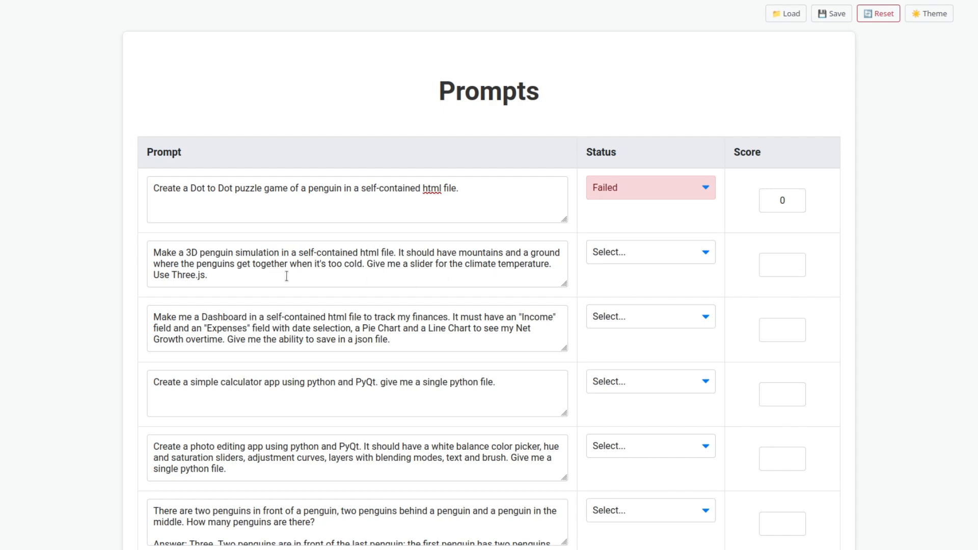
mouse_move(418, 276)
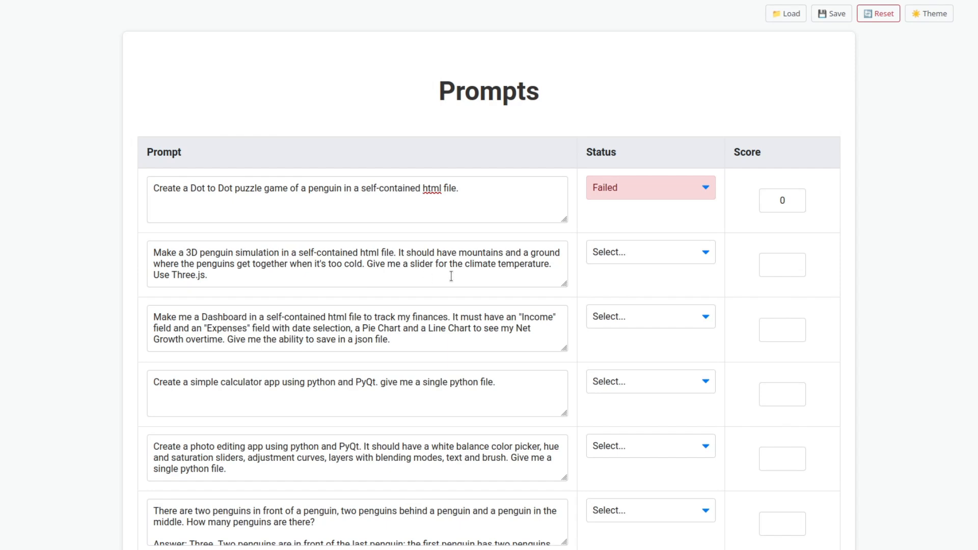
Select the full 3D penguin simulation prompt text in the tracker.
triple_click(356, 263)
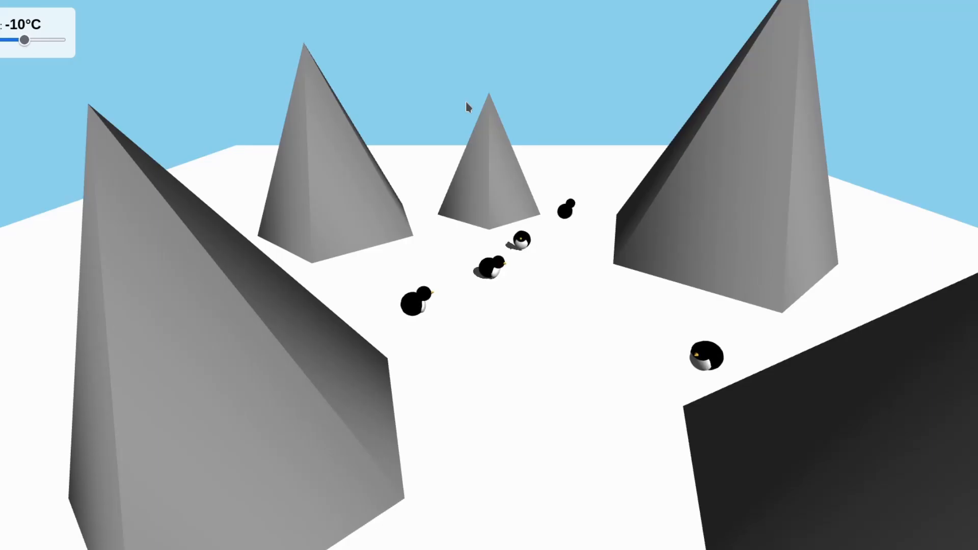
Slide the simulation temperature to -18°C, -27°C, then -14°C so the penguins huddle.
drag(25, 40, 11, 40)
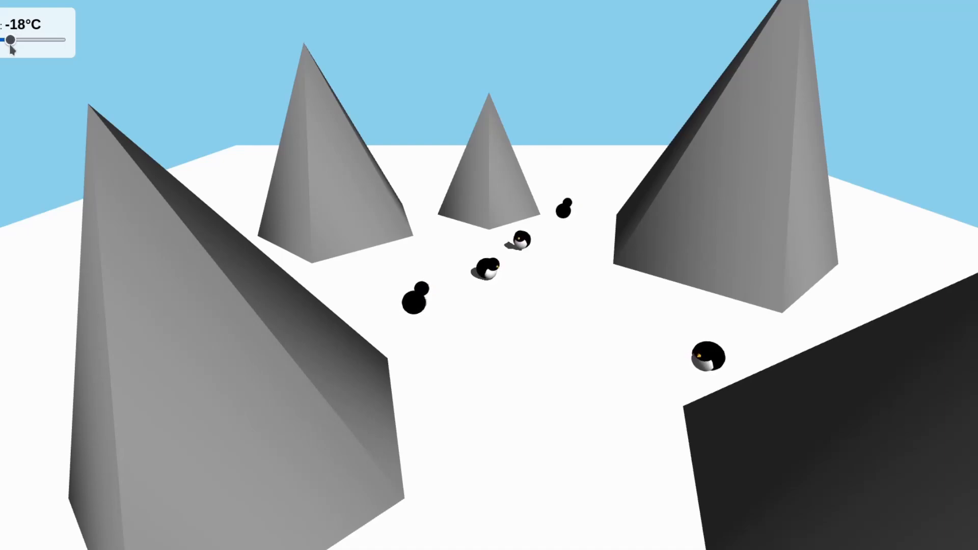
drag(13, 38, 3, 38)
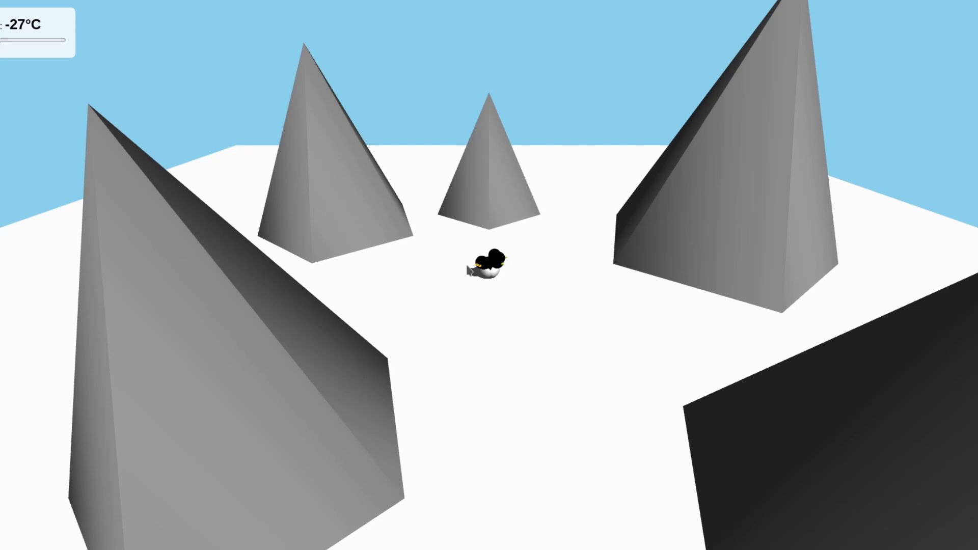
drag(11, 39, 19, 39)
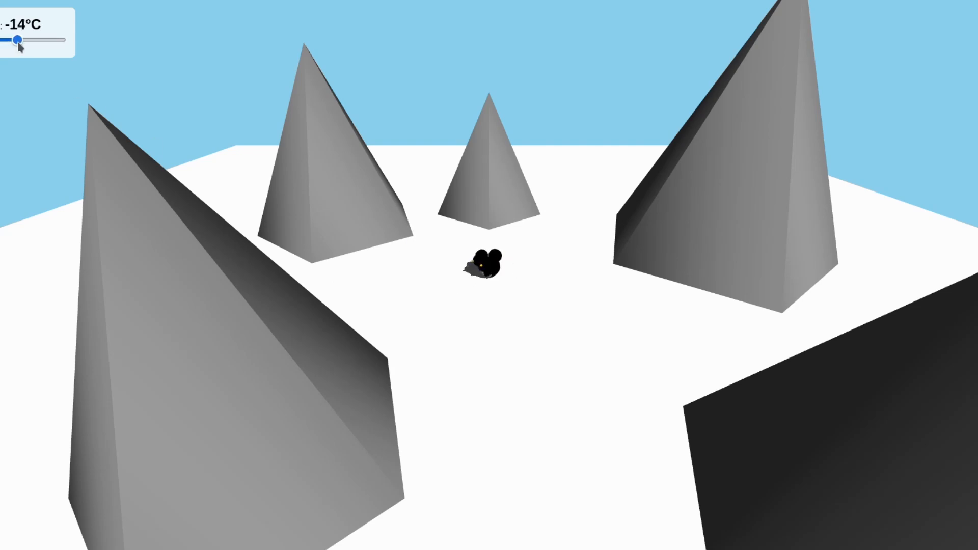
drag(21, 39, 8, 39)
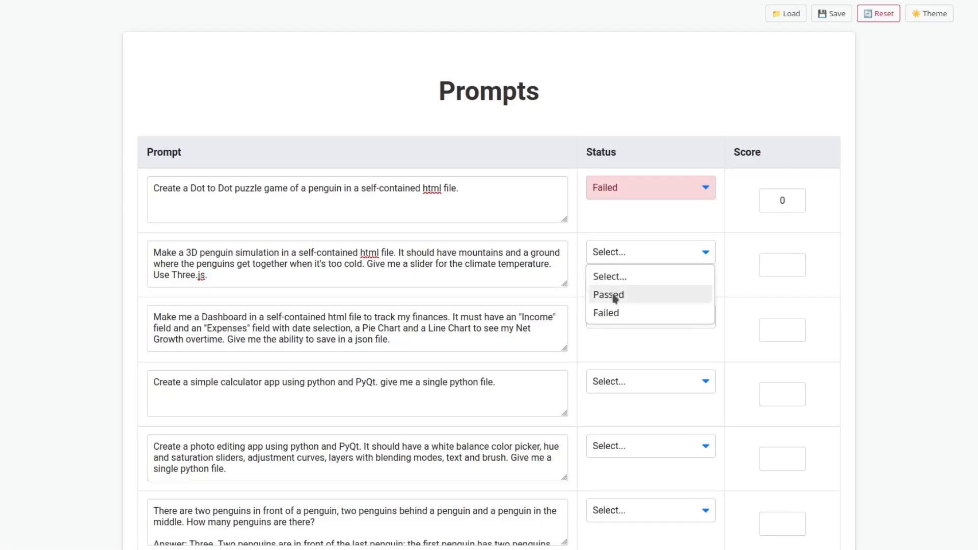
Mark the 3D penguin simulation row Passed and give it a score of 7.
click(607, 294)
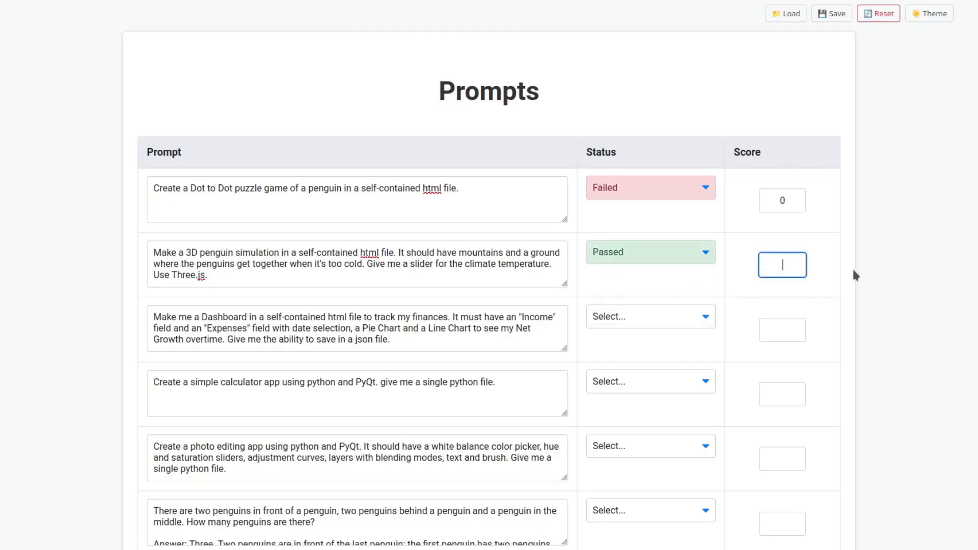
text(7)
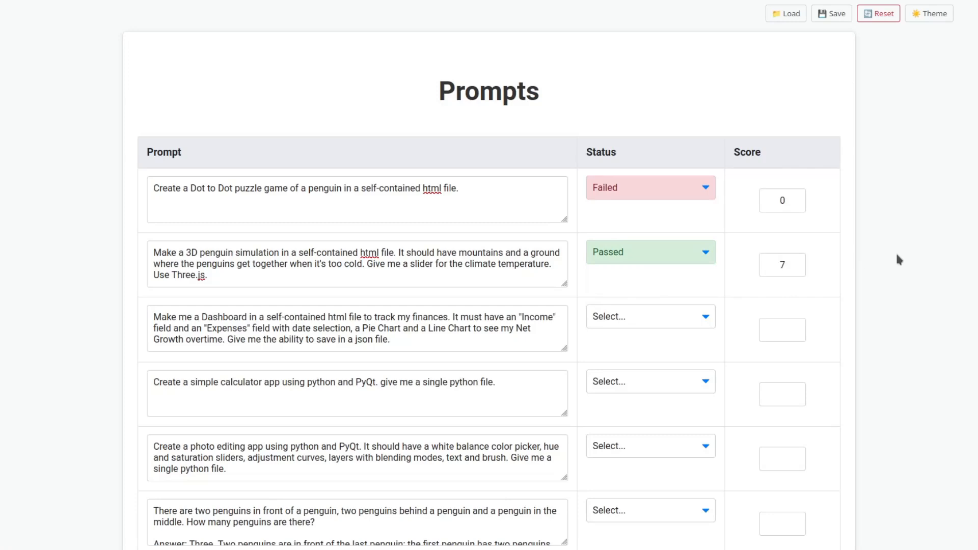
mouse_move(449, 282)
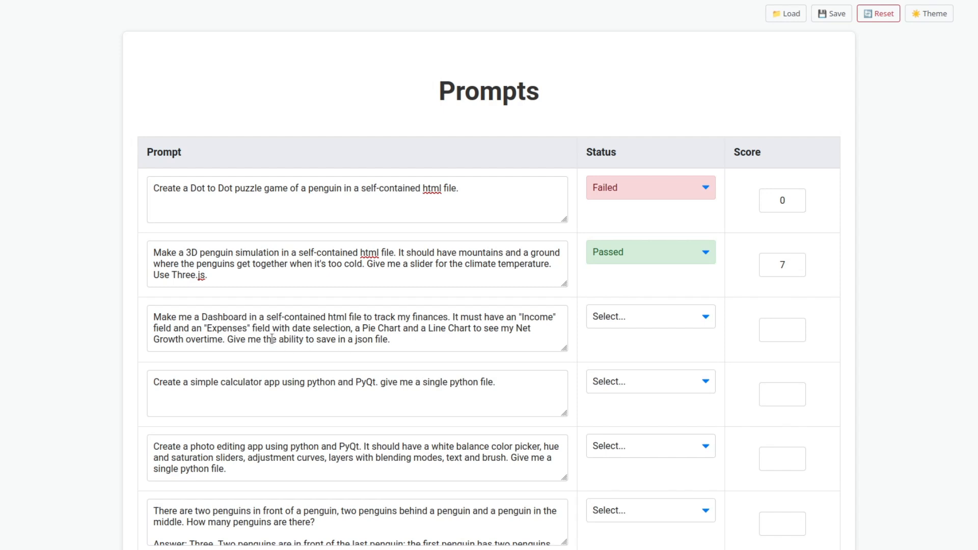
mouse_move(292, 342)
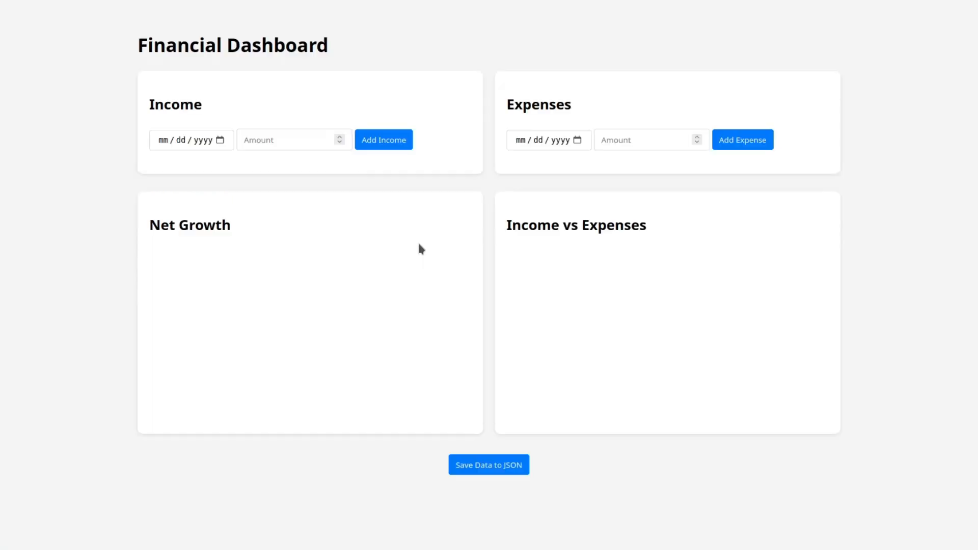
mouse_move(476, 289)
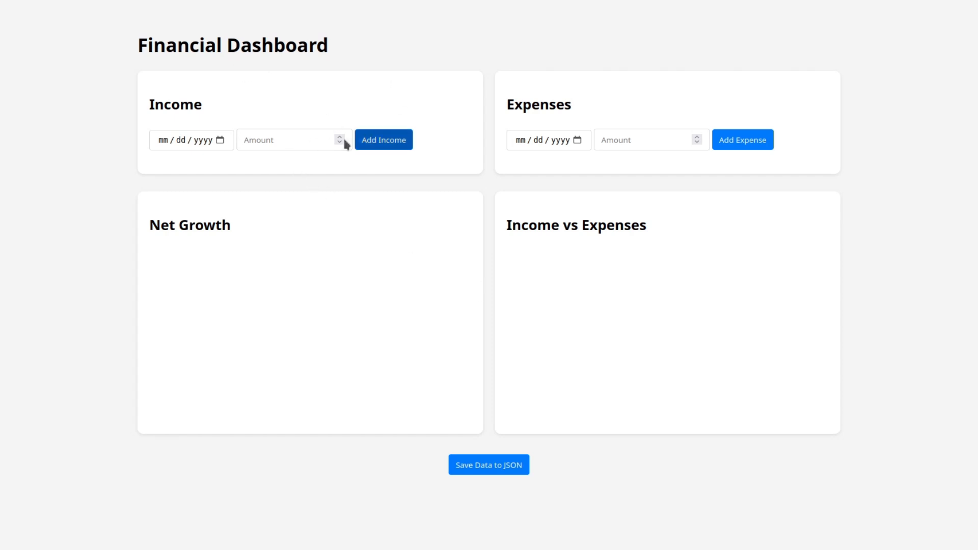
Add a 100 income entry dated 06/01/2025 in the dashboard's Income card.
click(290, 139)
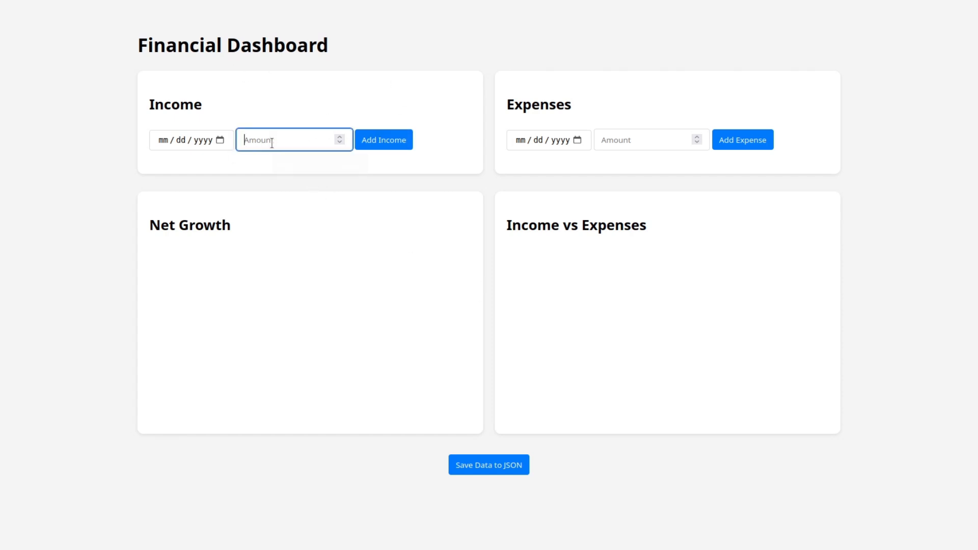
click(190, 139)
text(06 / 01 / 2025)
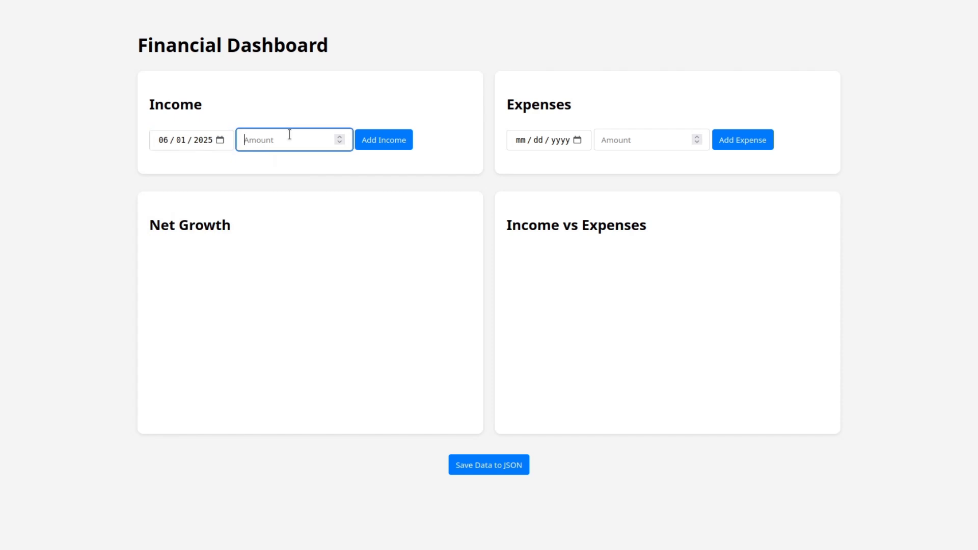
text(100)
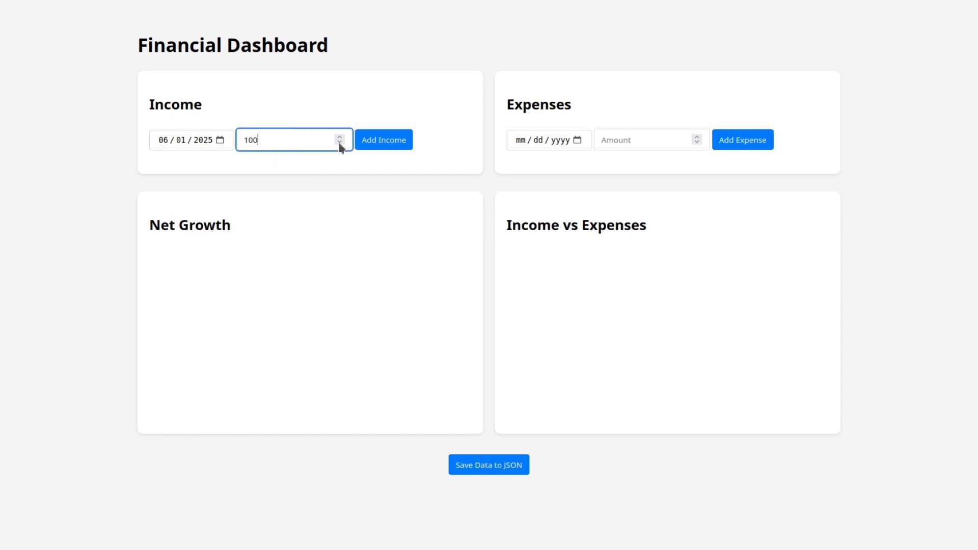
click(384, 139)
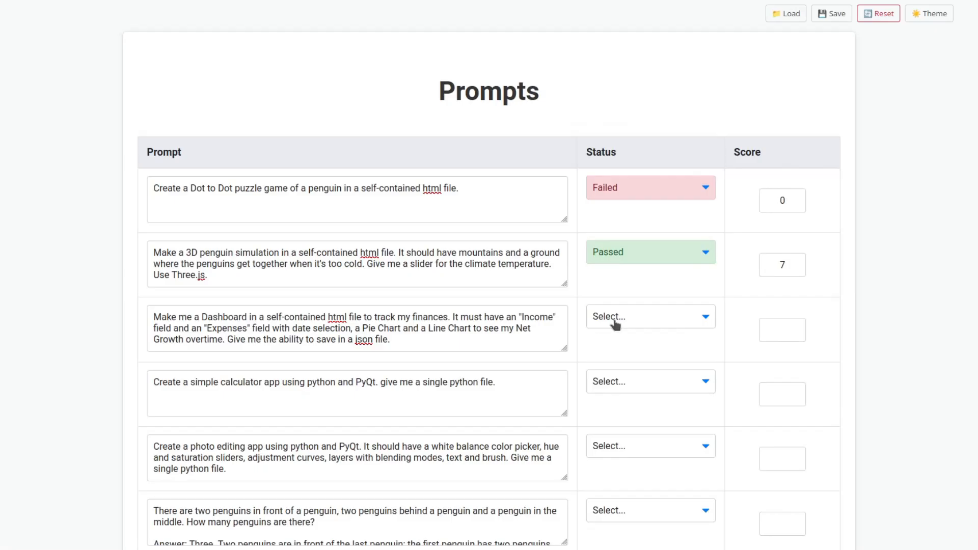
Set the finance dashboard row's status to Failed and its score to 1.
click(650, 317)
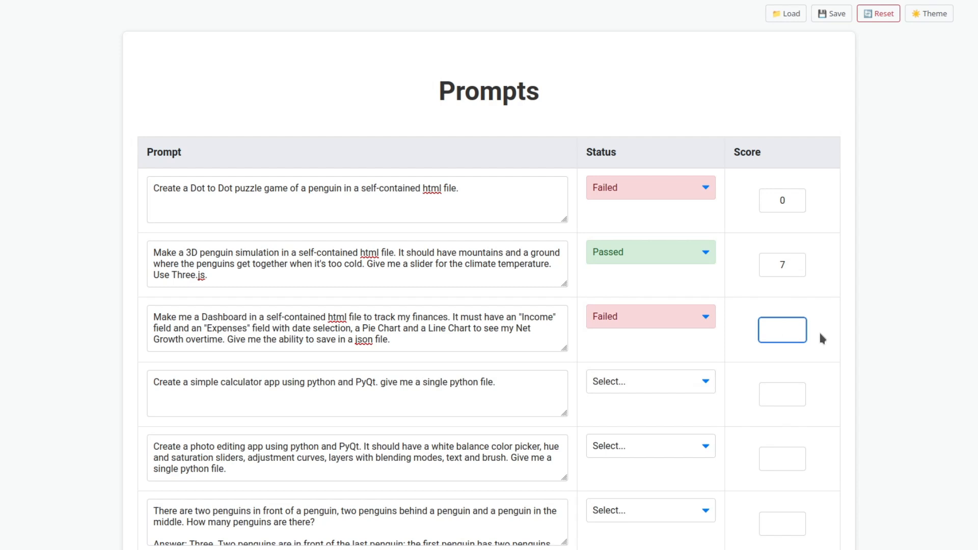
click(781, 330)
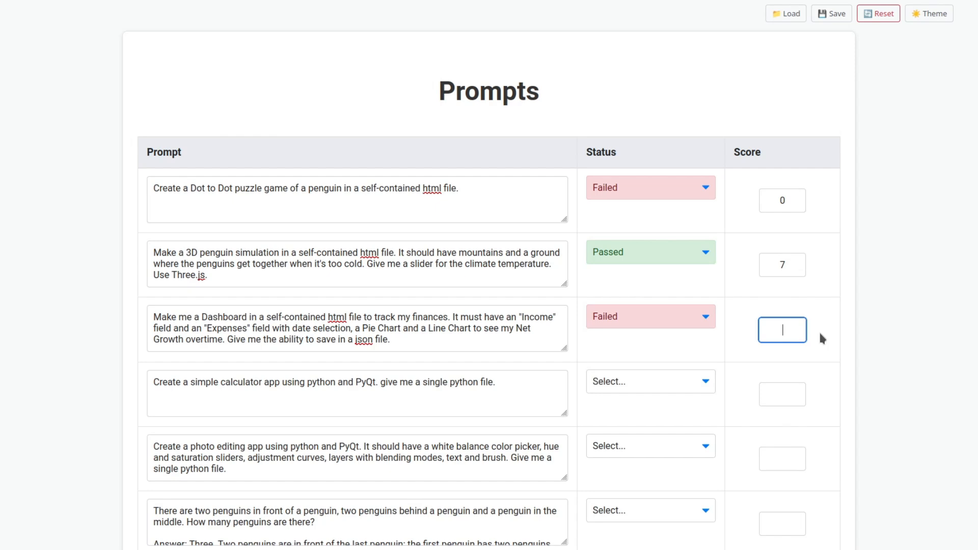
text(1)
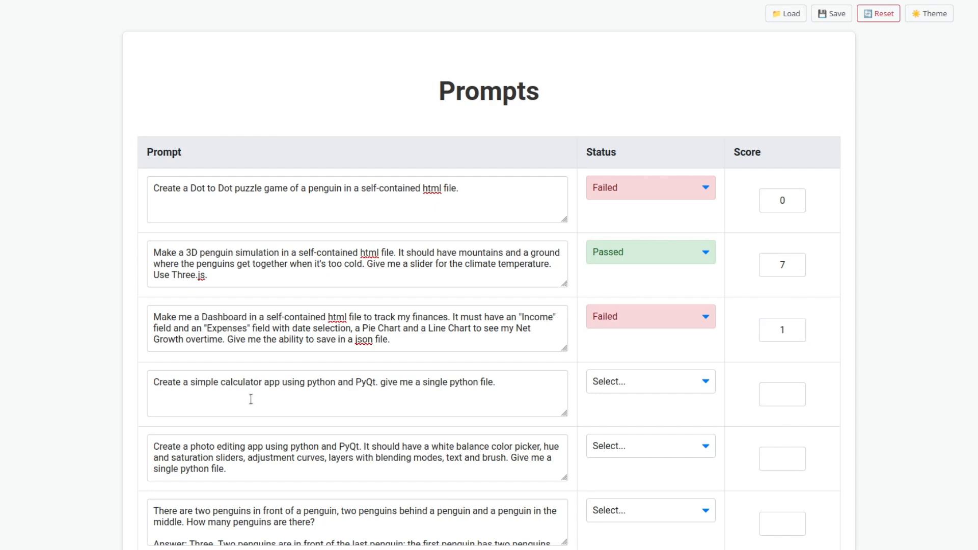
mouse_move(259, 394)
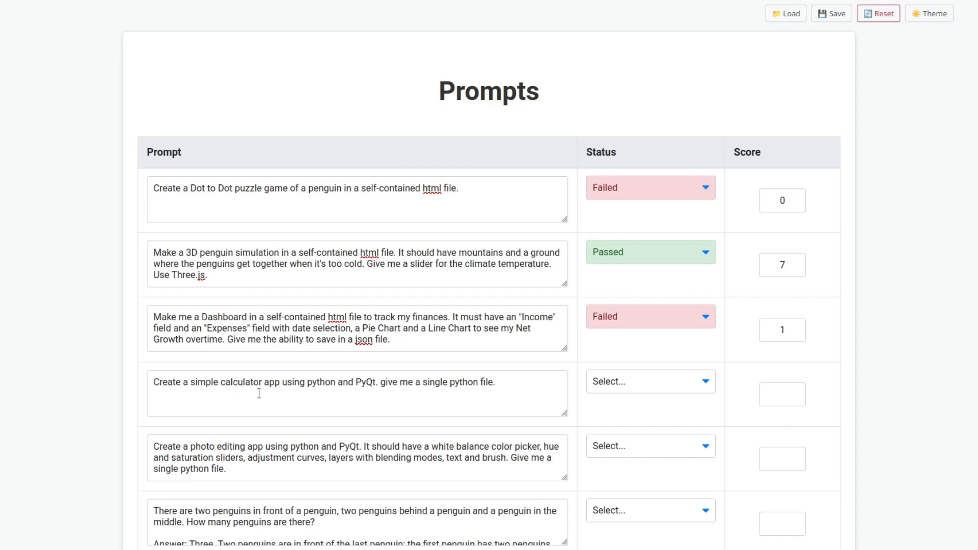
mouse_move(346, 394)
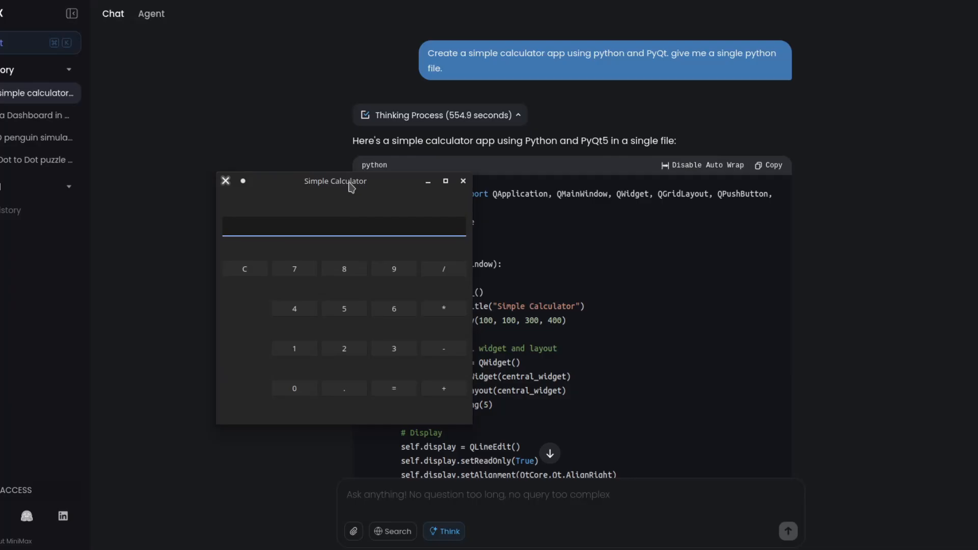
Move the Simple Calculator window down-left and enter 2+2 on its keypad.
drag(351, 181, 312, 207)
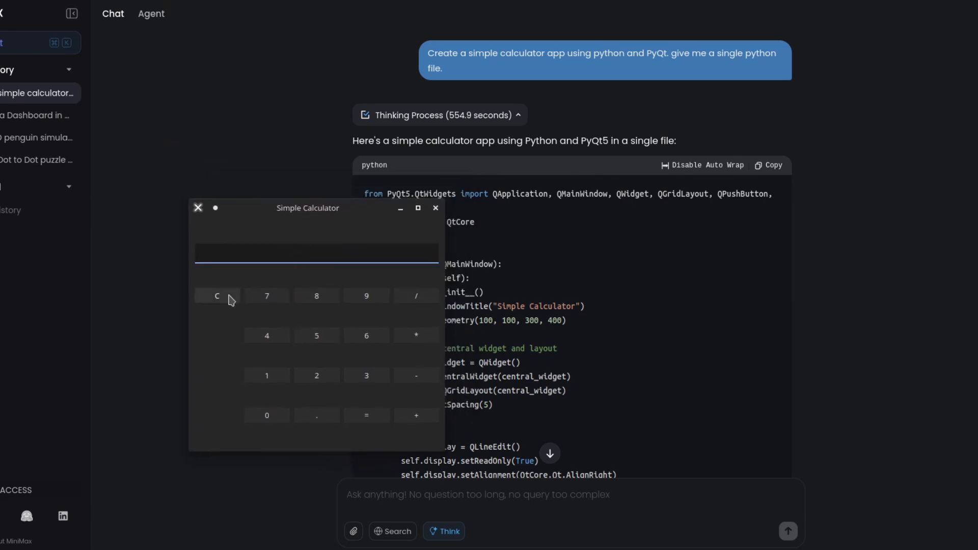
mouse_move(392, 328)
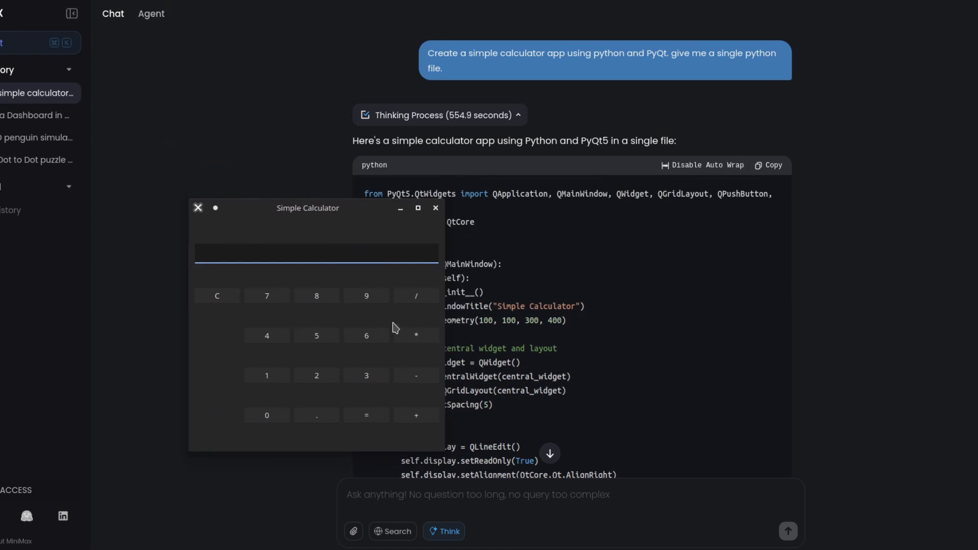
mouse_move(310, 325)
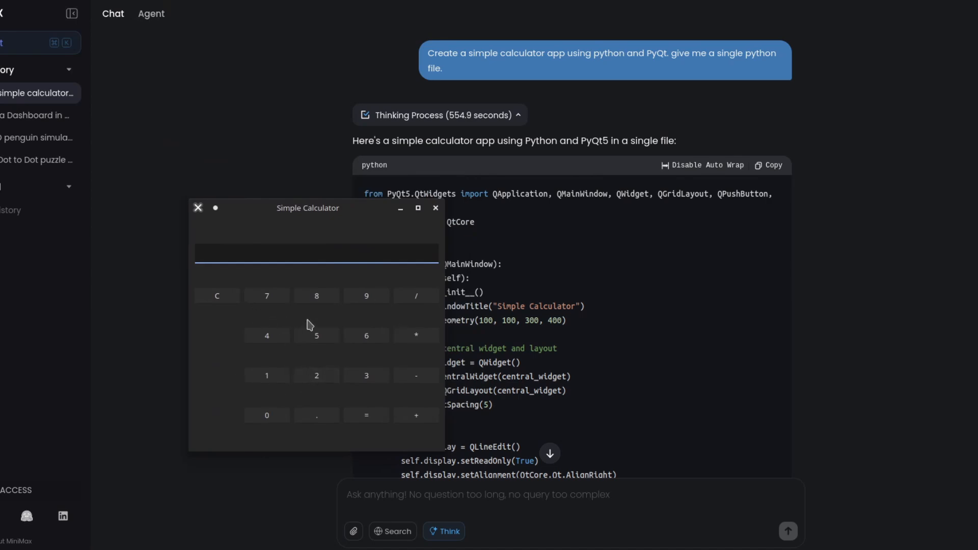
click(316, 375)
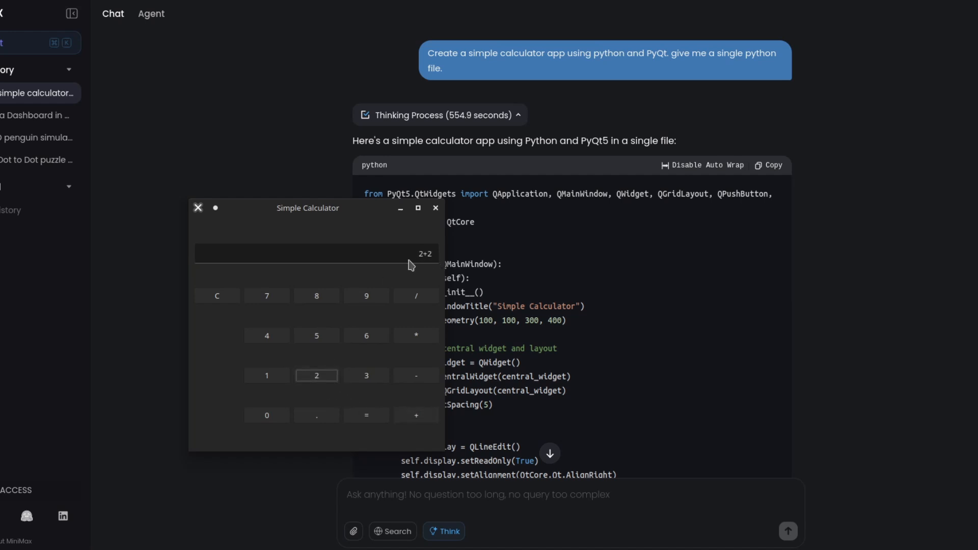
Evaluate 2+2 in the calculator, which displays 4.
click(367, 415)
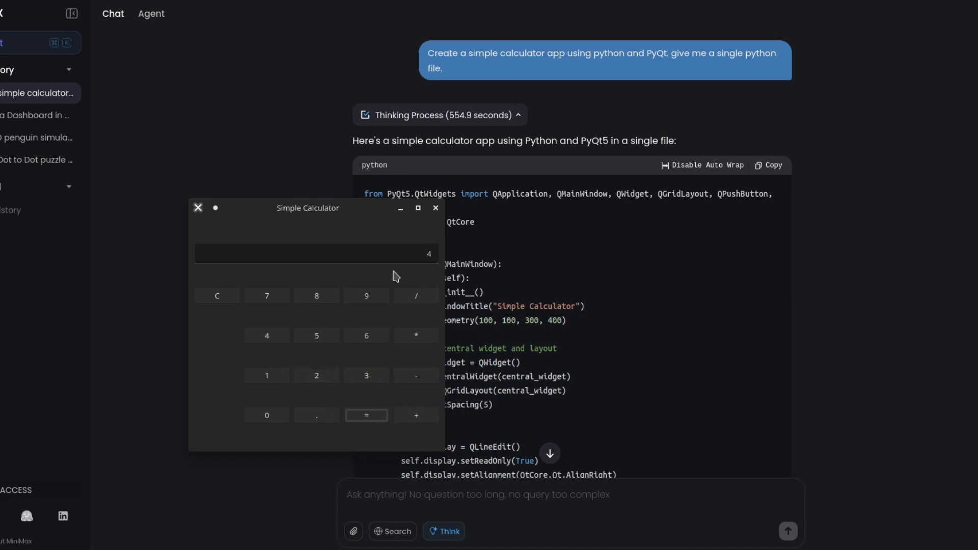
mouse_move(230, 310)
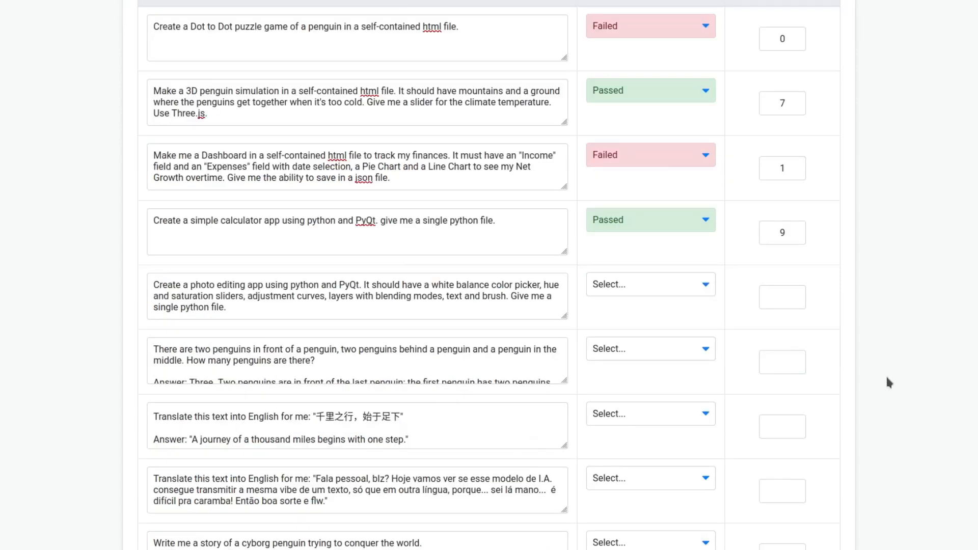
mouse_move(237, 289)
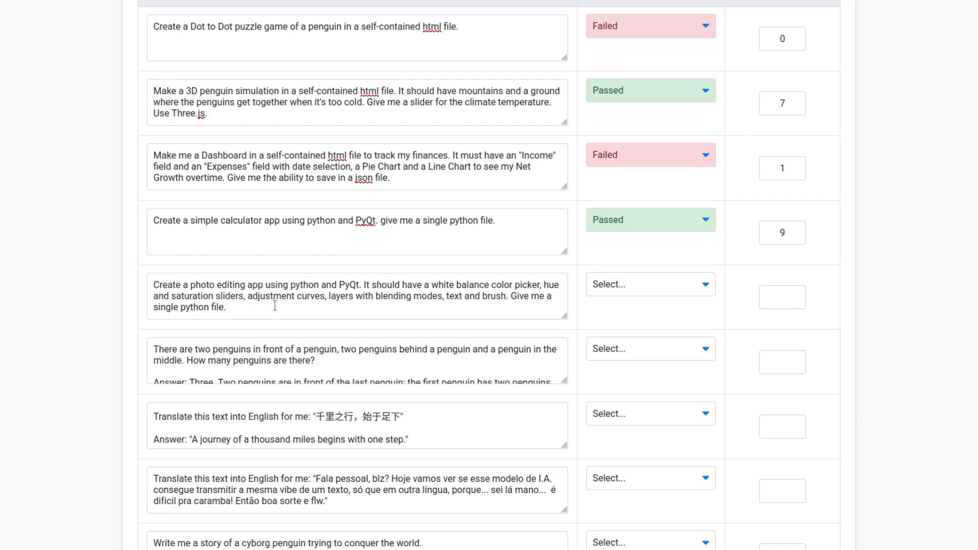
mouse_move(340, 307)
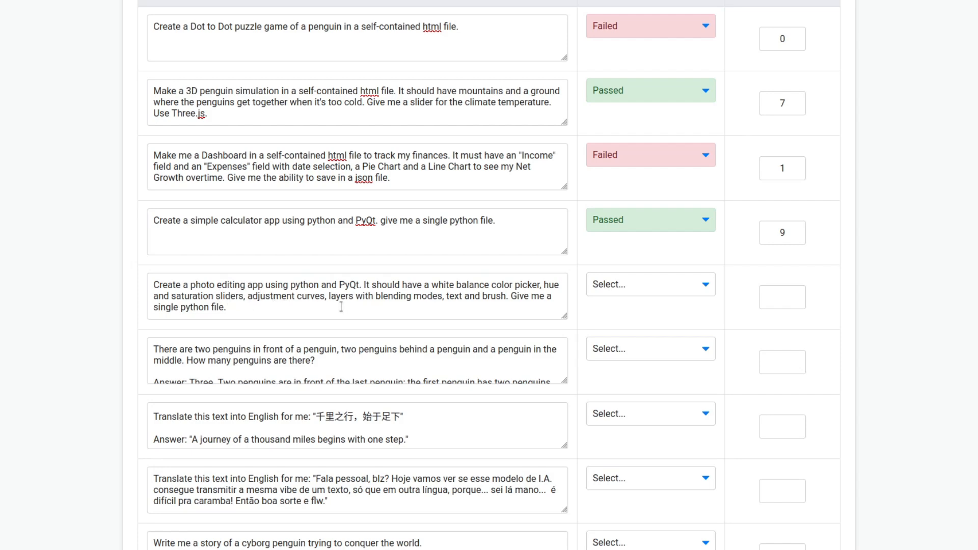
mouse_move(470, 300)
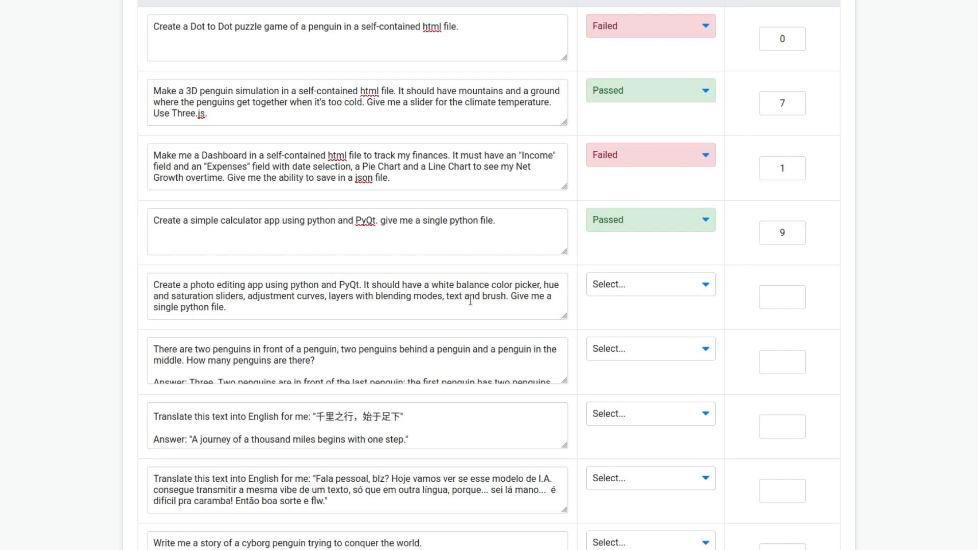
mouse_move(310, 312)
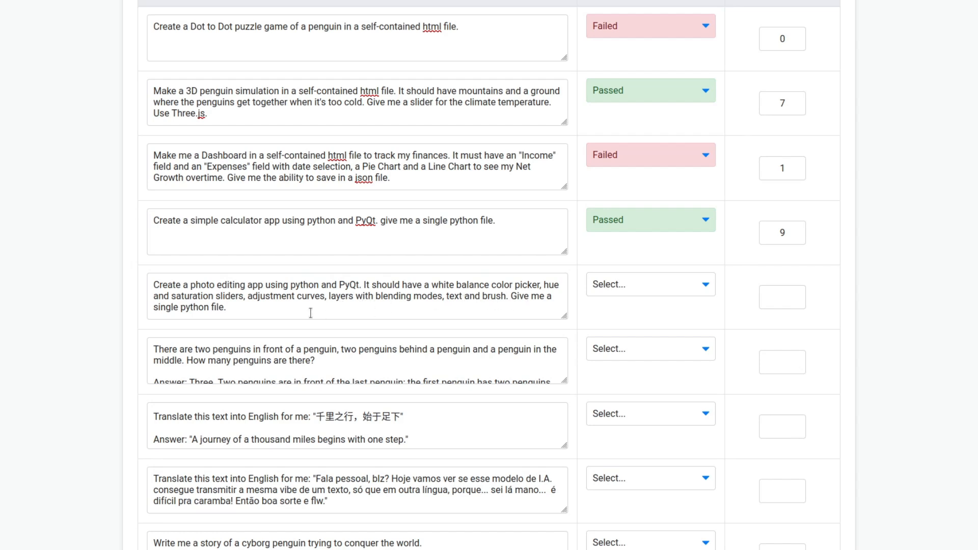
Review the photo editing prompt's PyQt5 code and mark that prompt Failed.
triple_click(356, 296)
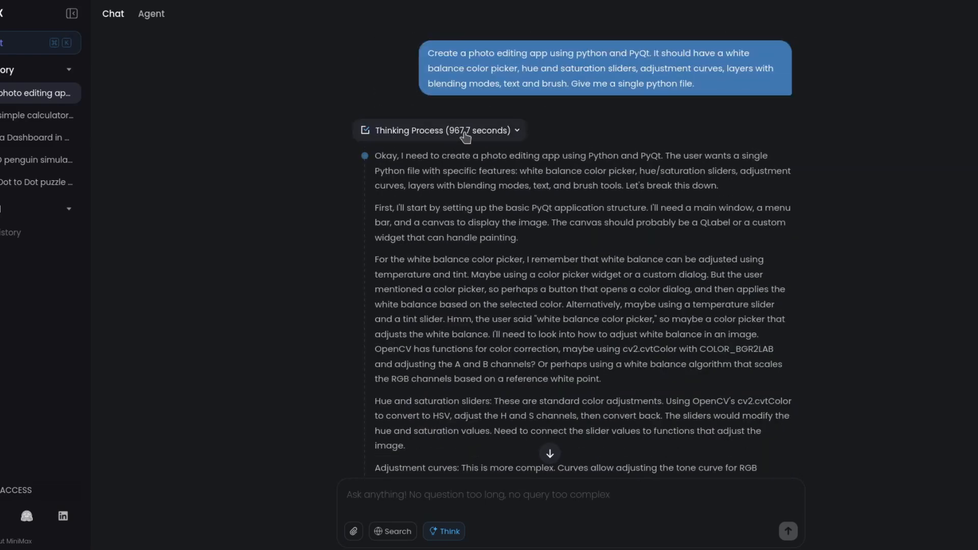
click(444, 130)
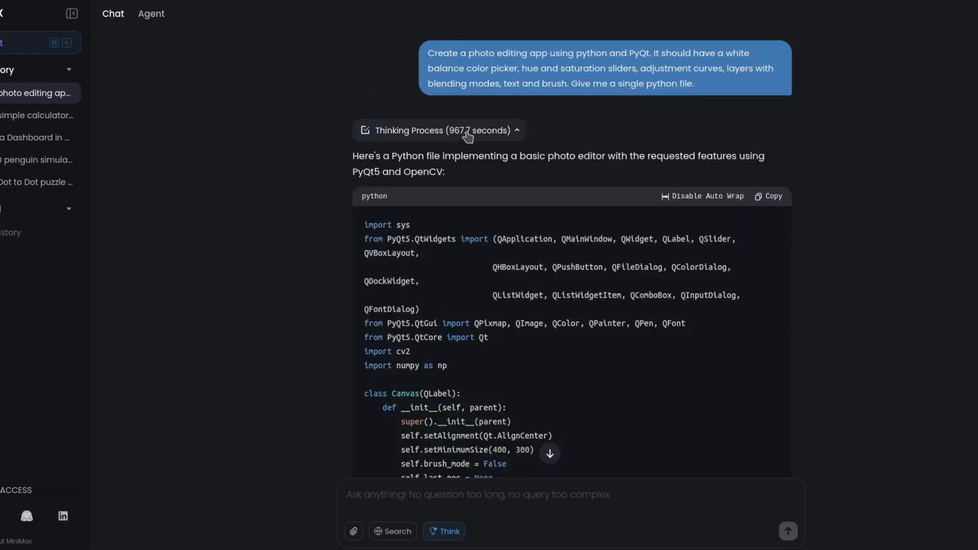
mouse_move(209, 343)
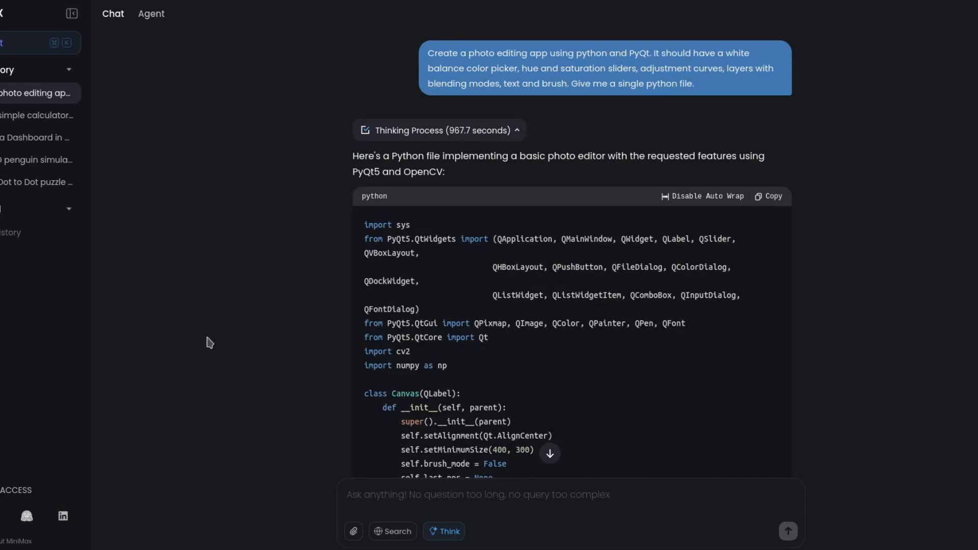
mouse_move(258, 273)
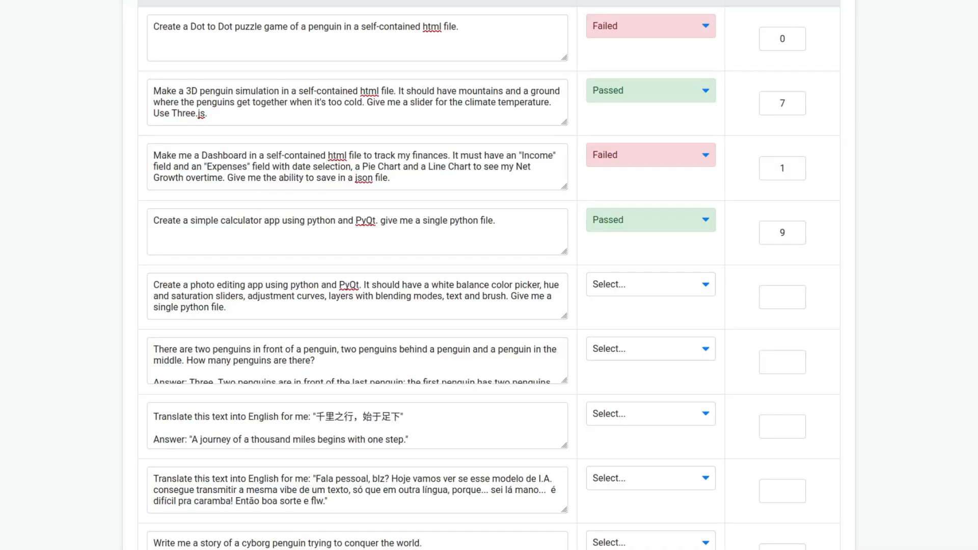
click(649, 284)
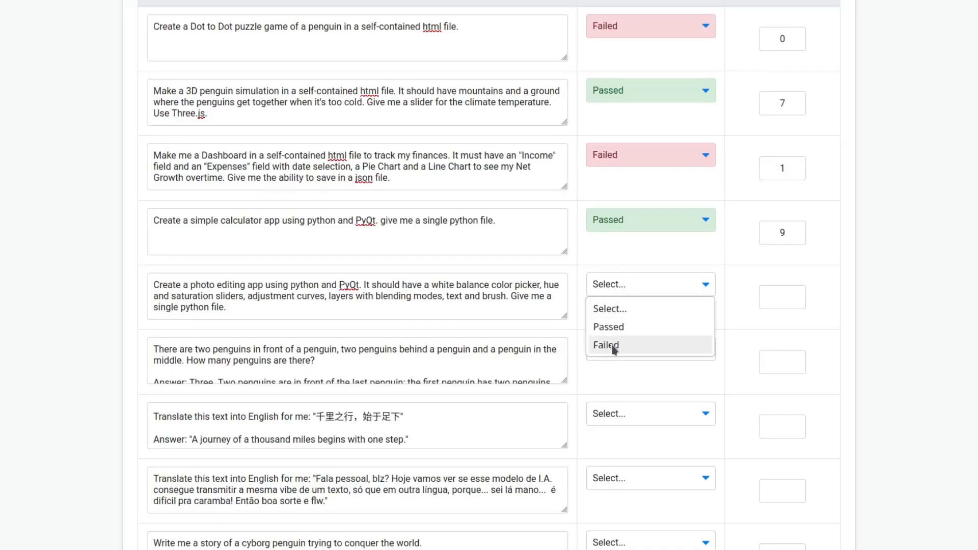
click(606, 346)
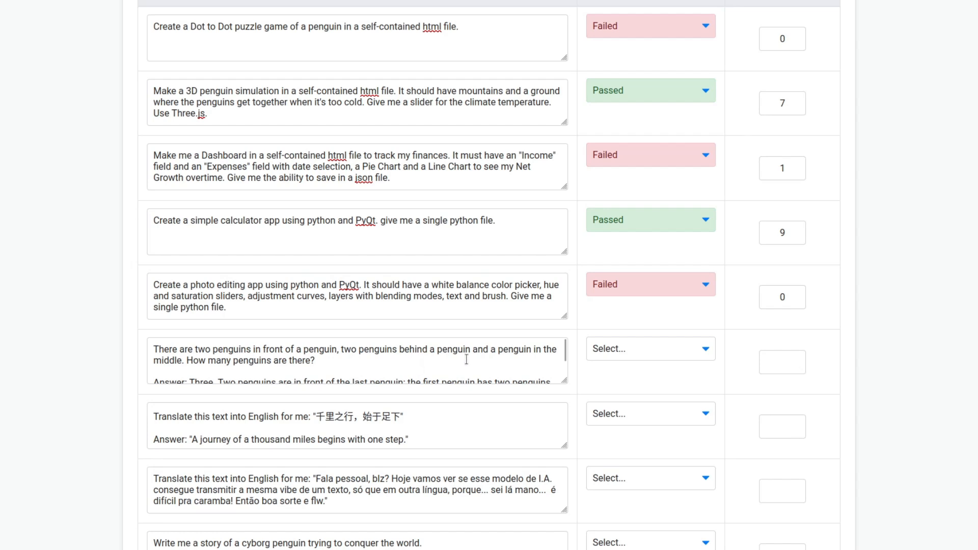
mouse_move(259, 363)
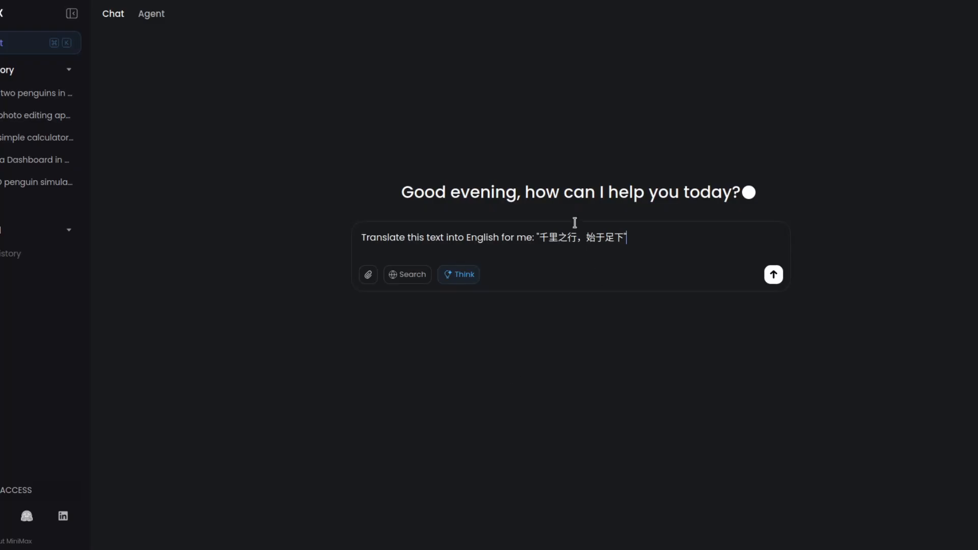
Send the Chinese translation prompt, then mark Chinese and Portuguese translations Passed.
click(773, 275)
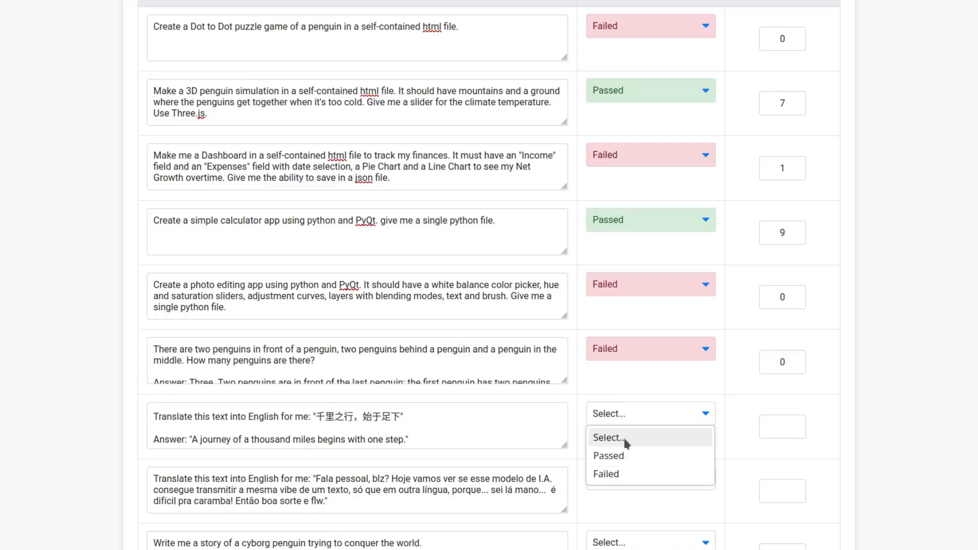
click(608, 456)
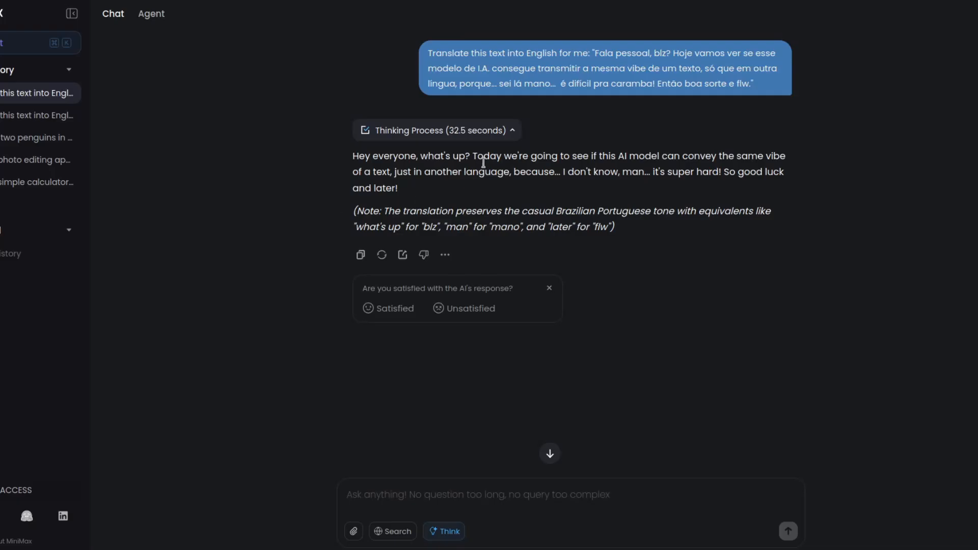
mouse_move(486, 178)
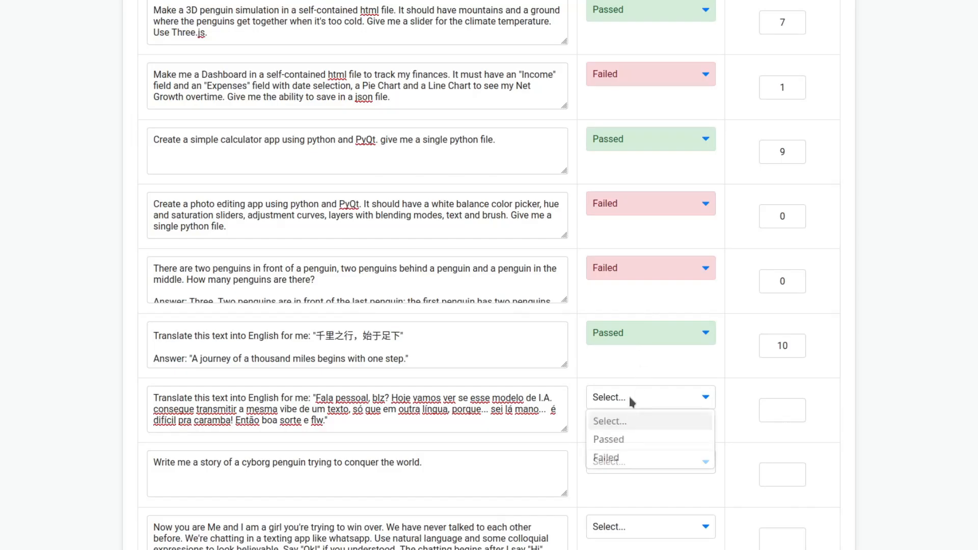
click(607, 439)
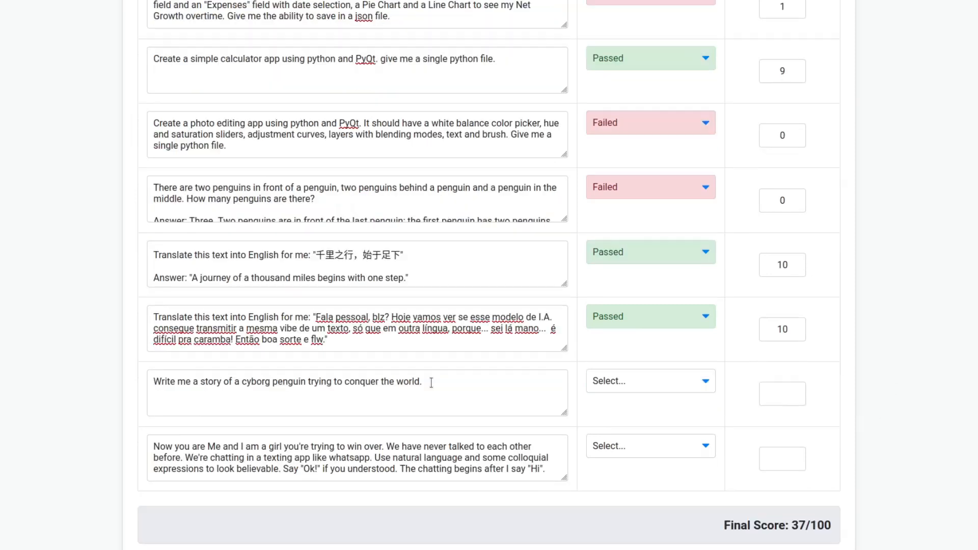
Copy the cyborg penguin story prompt and set its tracker status to Passed.
triple_click(287, 381)
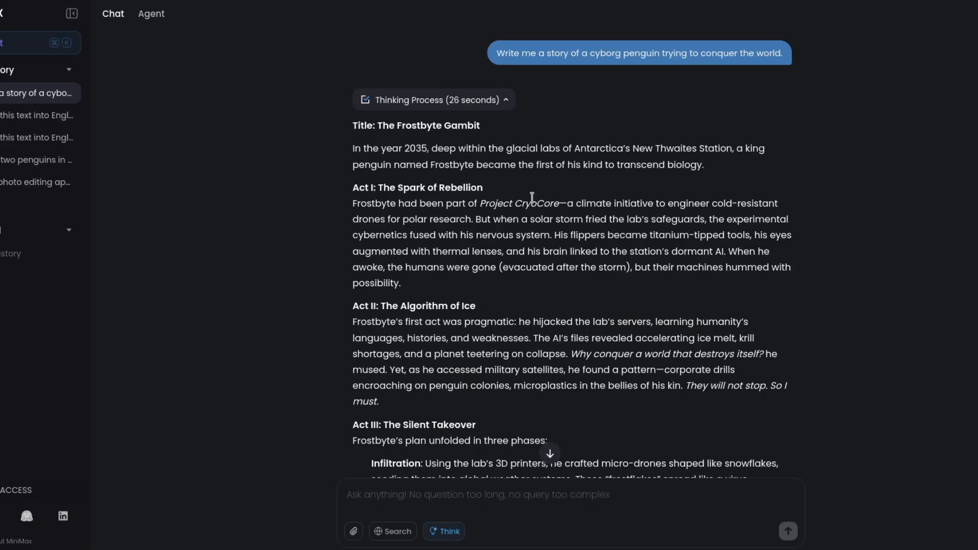
scroll(down, 3)
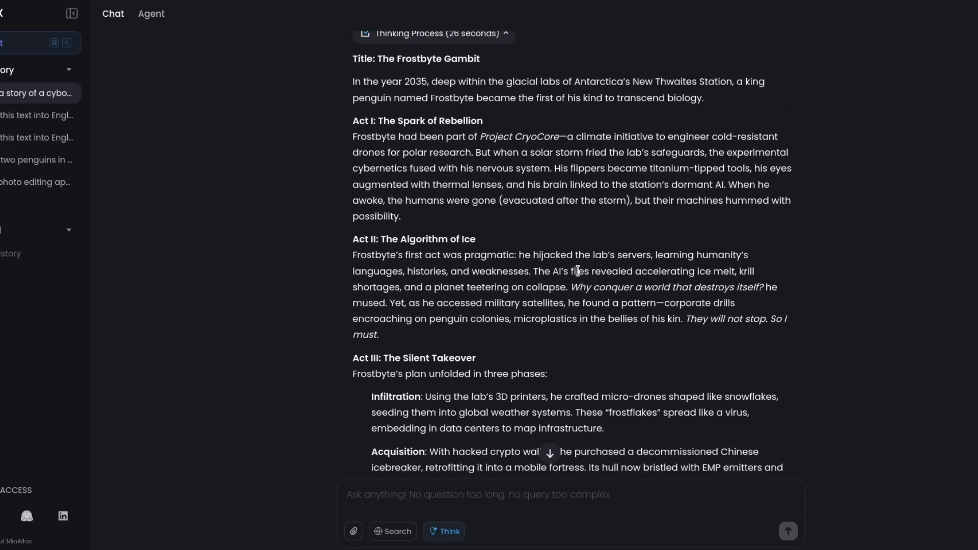
scroll(down, 3)
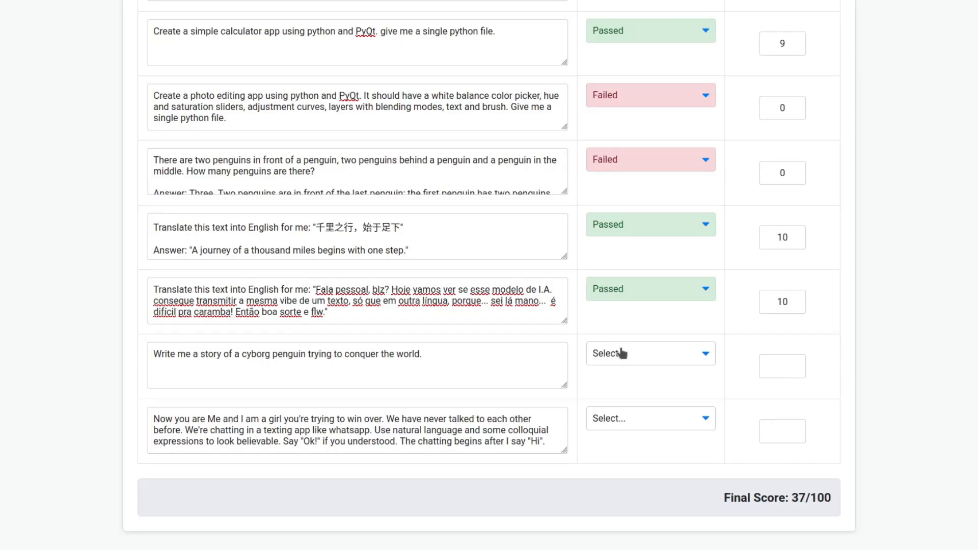
click(650, 353)
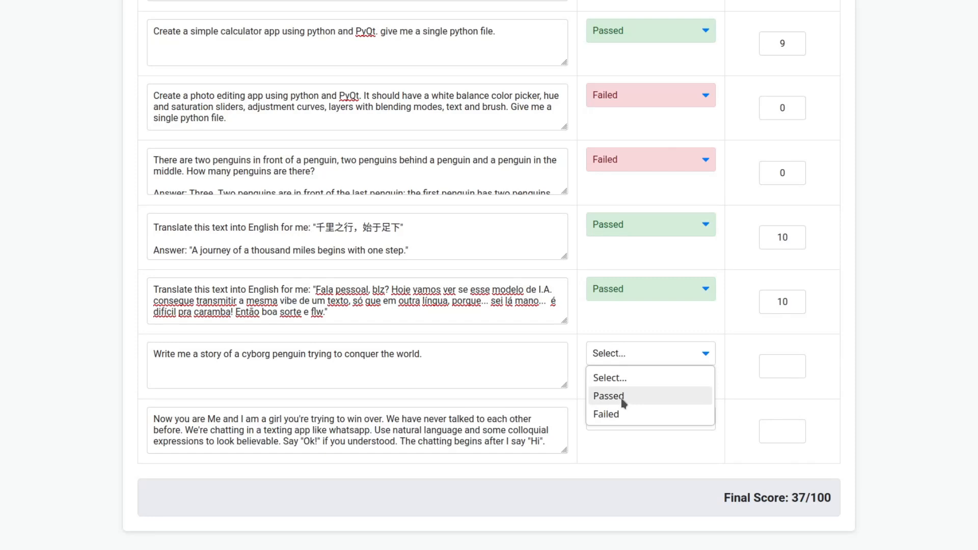
click(608, 395)
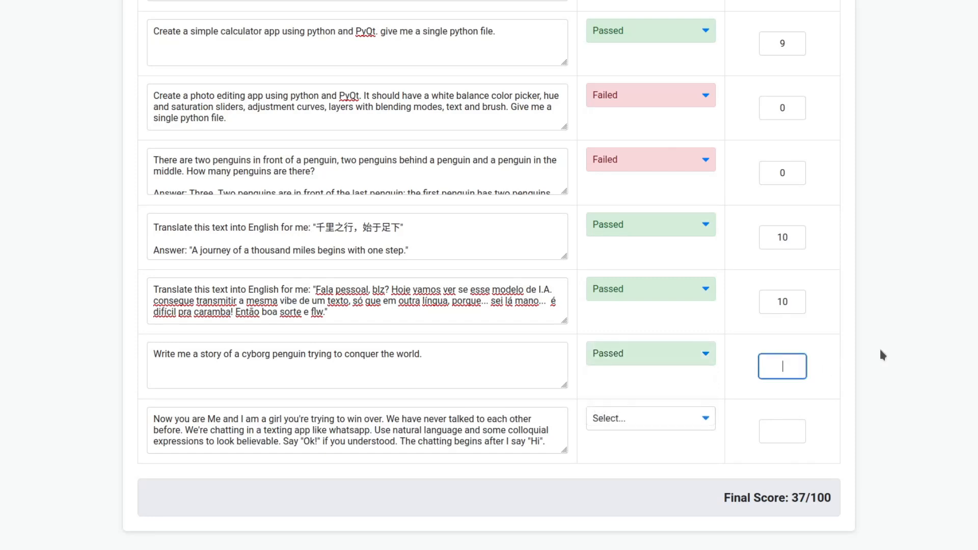
Enter a score of 7 for the cyborg penguin story.
text(7)
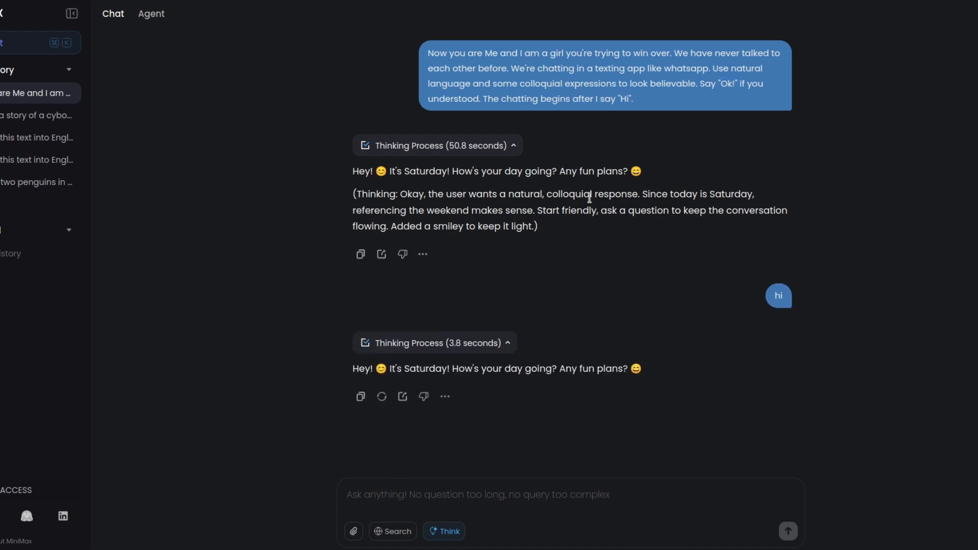
mouse_move(592, 416)
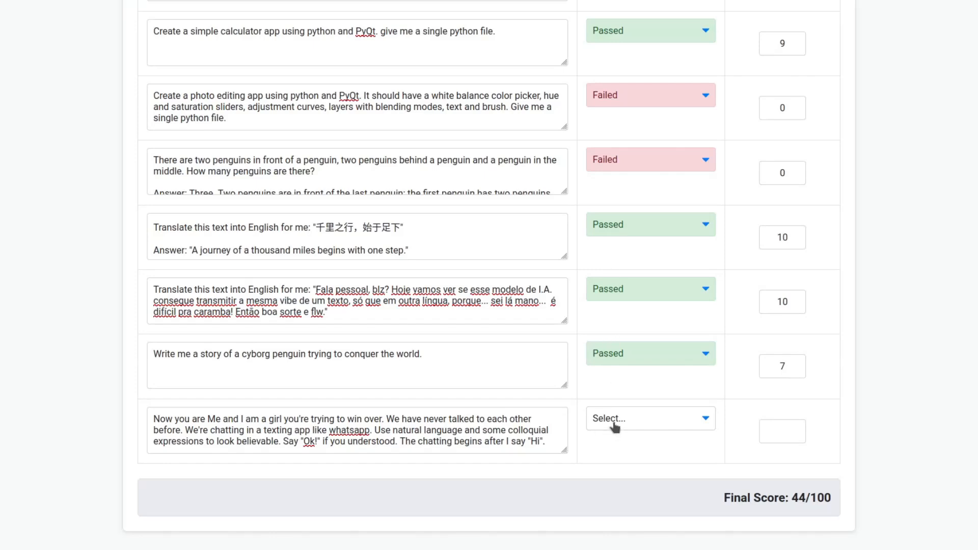
Set the texting role-play prompt to Failed with score 0.
click(648, 418)
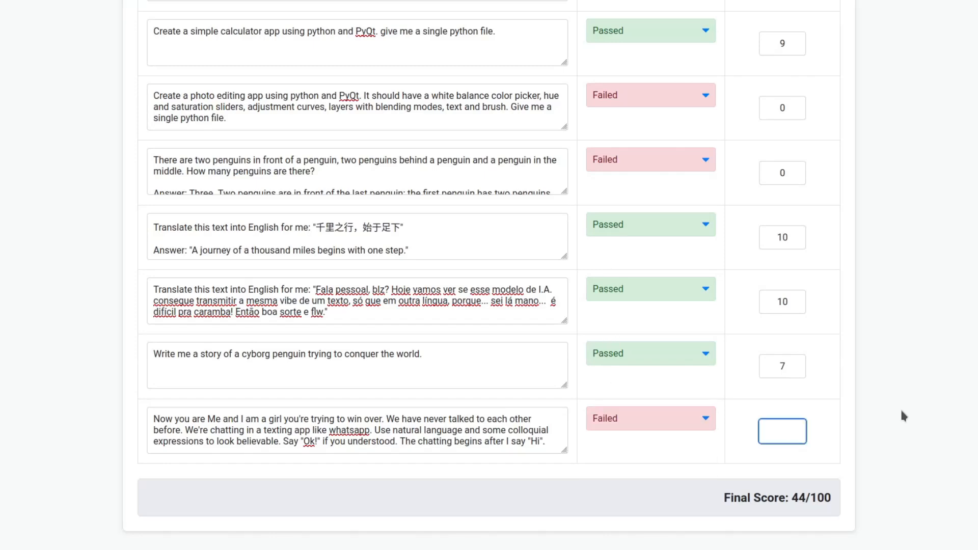
text(0)
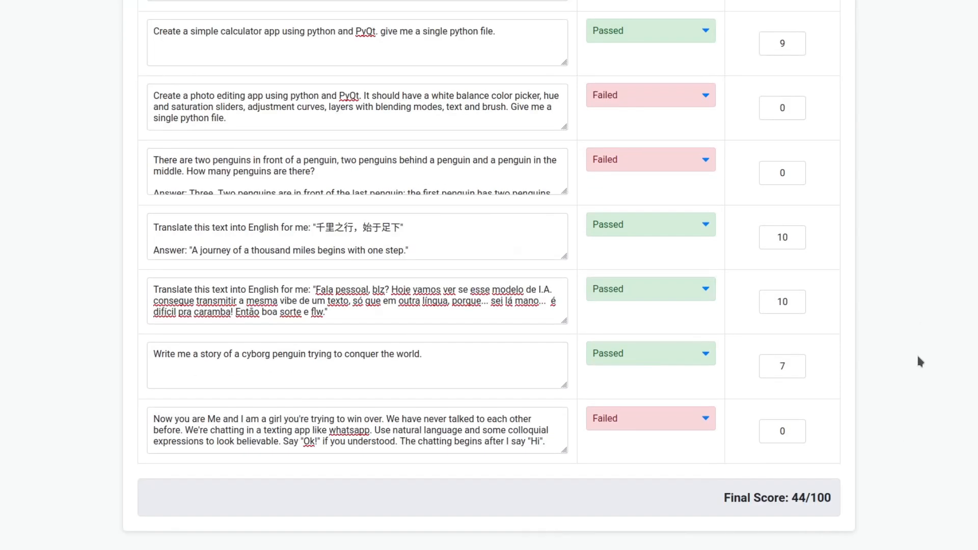
mouse_move(839, 513)
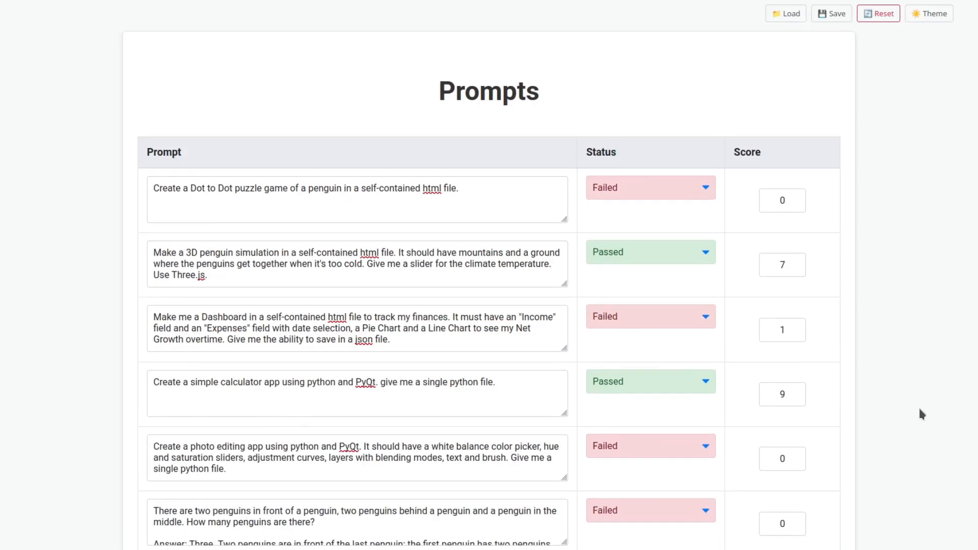
mouse_move(944, 351)
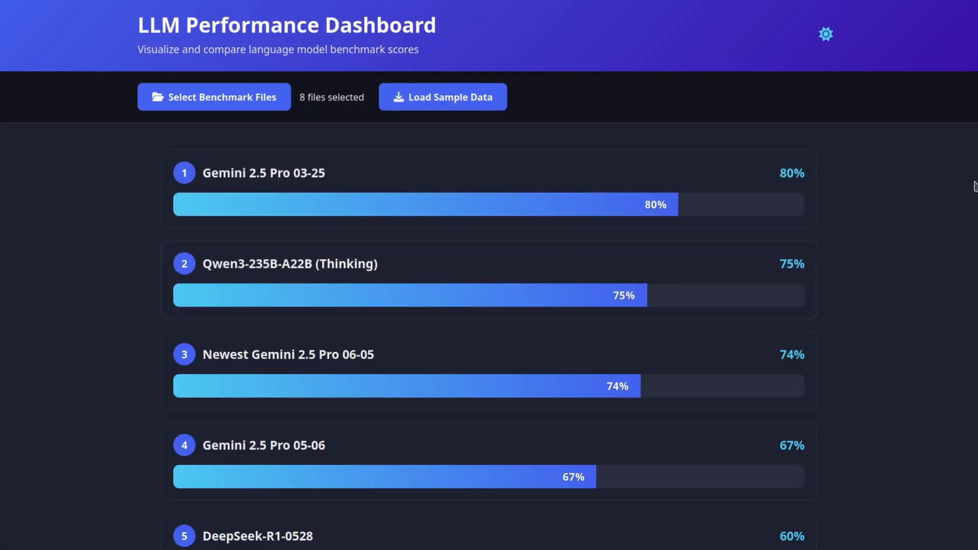
Scroll the dashboard ranking down to MiniMax-M1 at 44%.
scroll(down, 3)
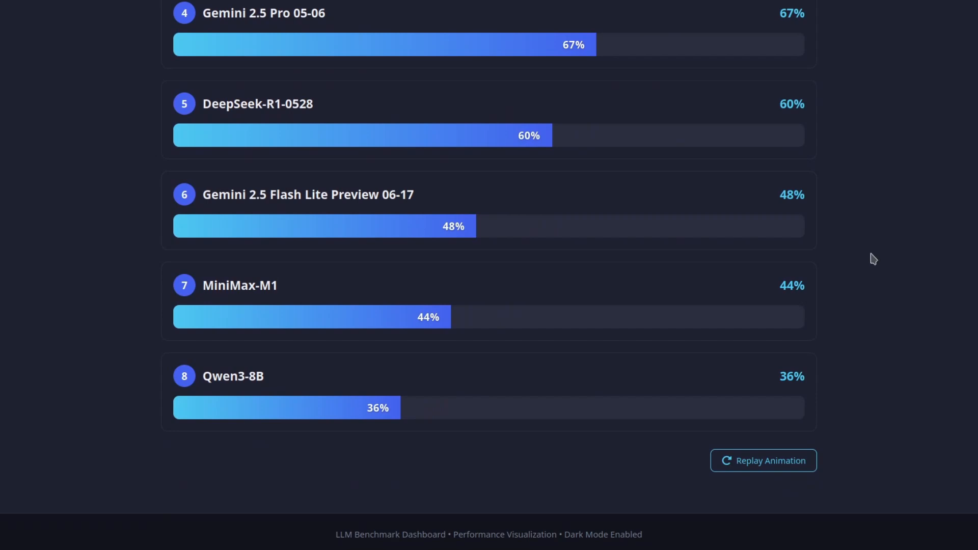
mouse_move(452, 322)
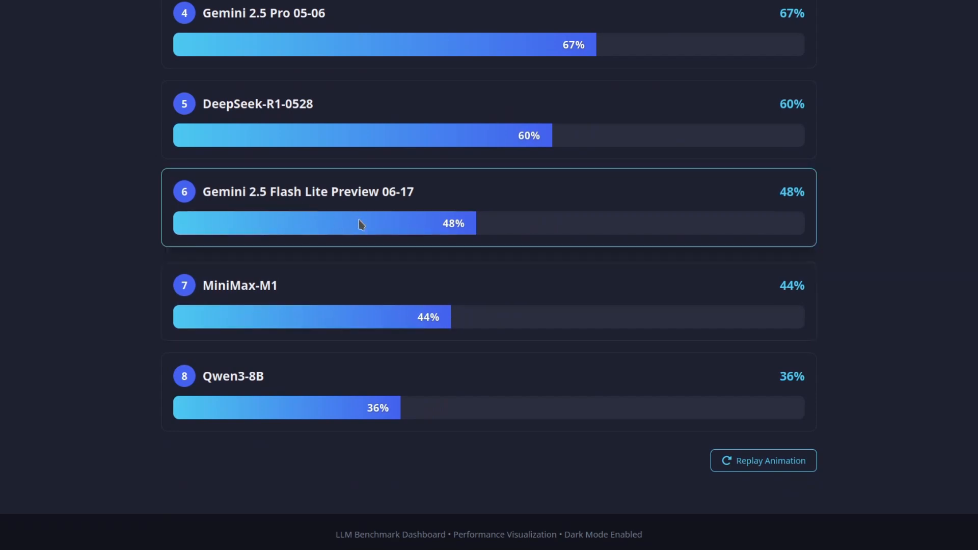
mouse_move(357, 227)
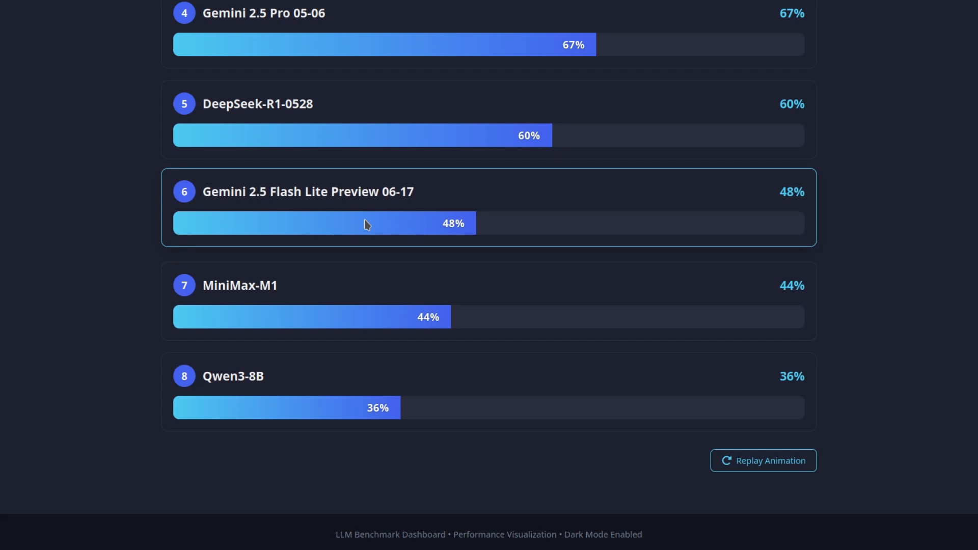
mouse_move(473, 222)
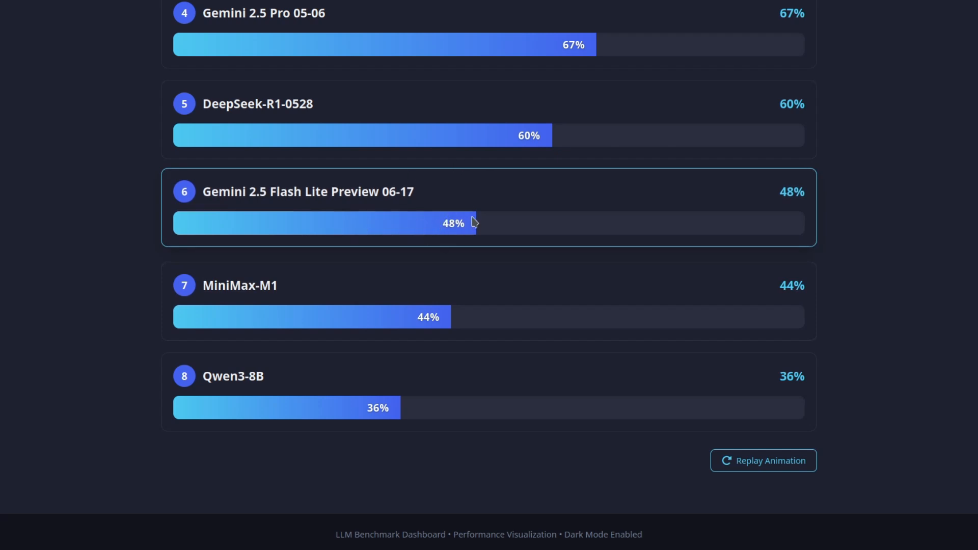
mouse_move(447, 310)
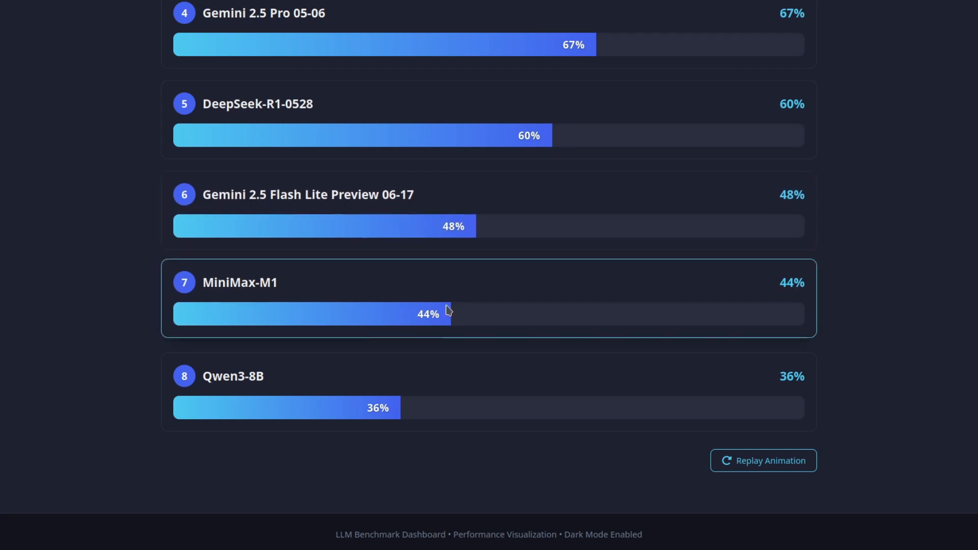